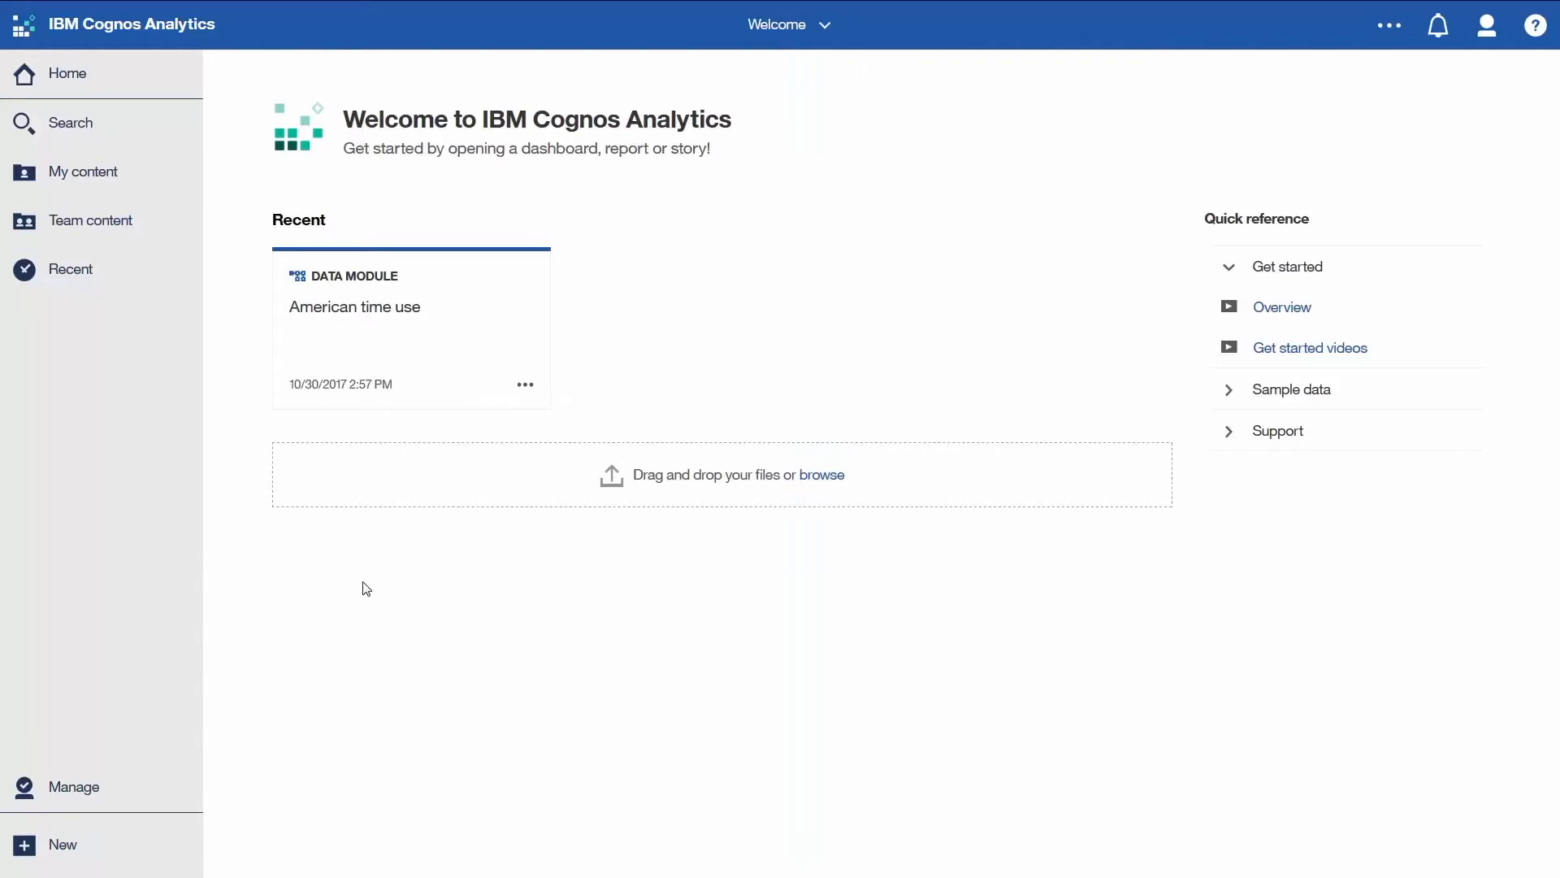
mouse_move(126, 229)
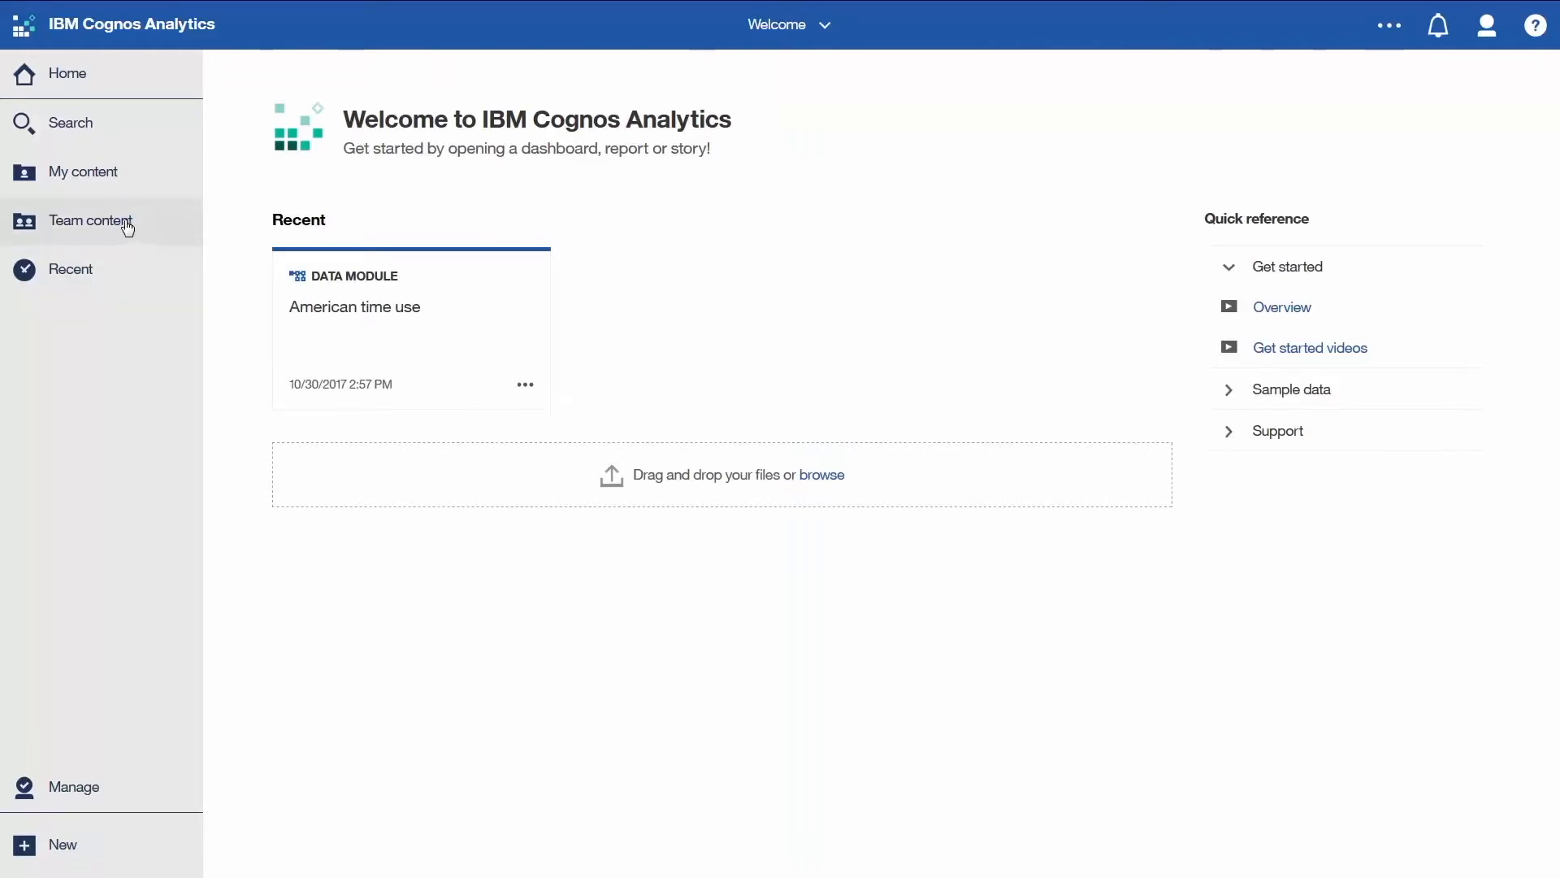
Step: Browse Team content to reach the Get started folder holding '5. My first active report'
click(91, 220)
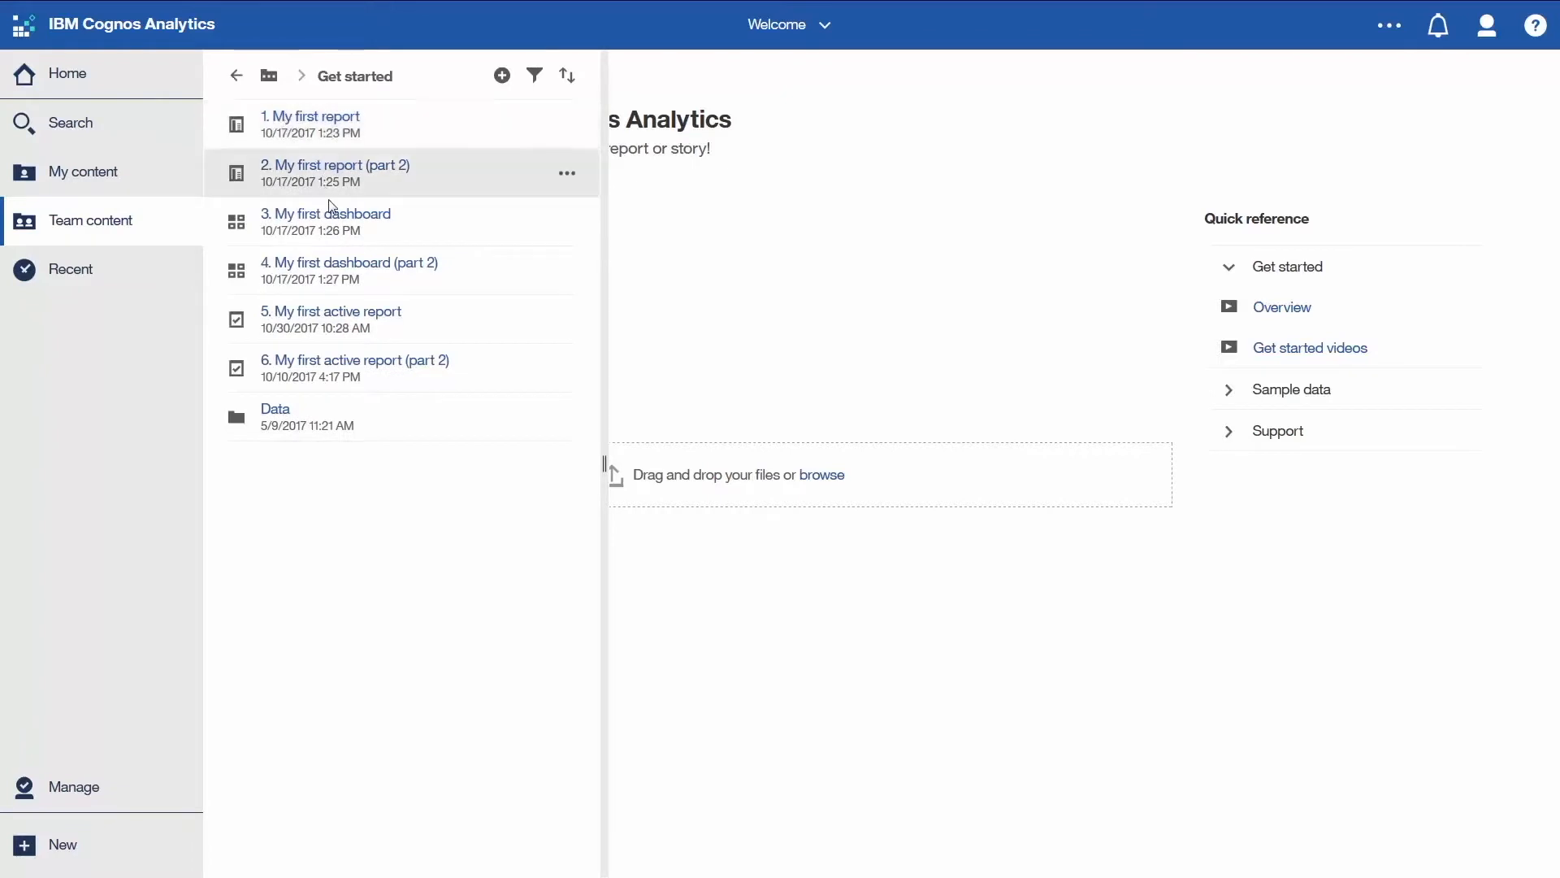
mouse_move(567, 322)
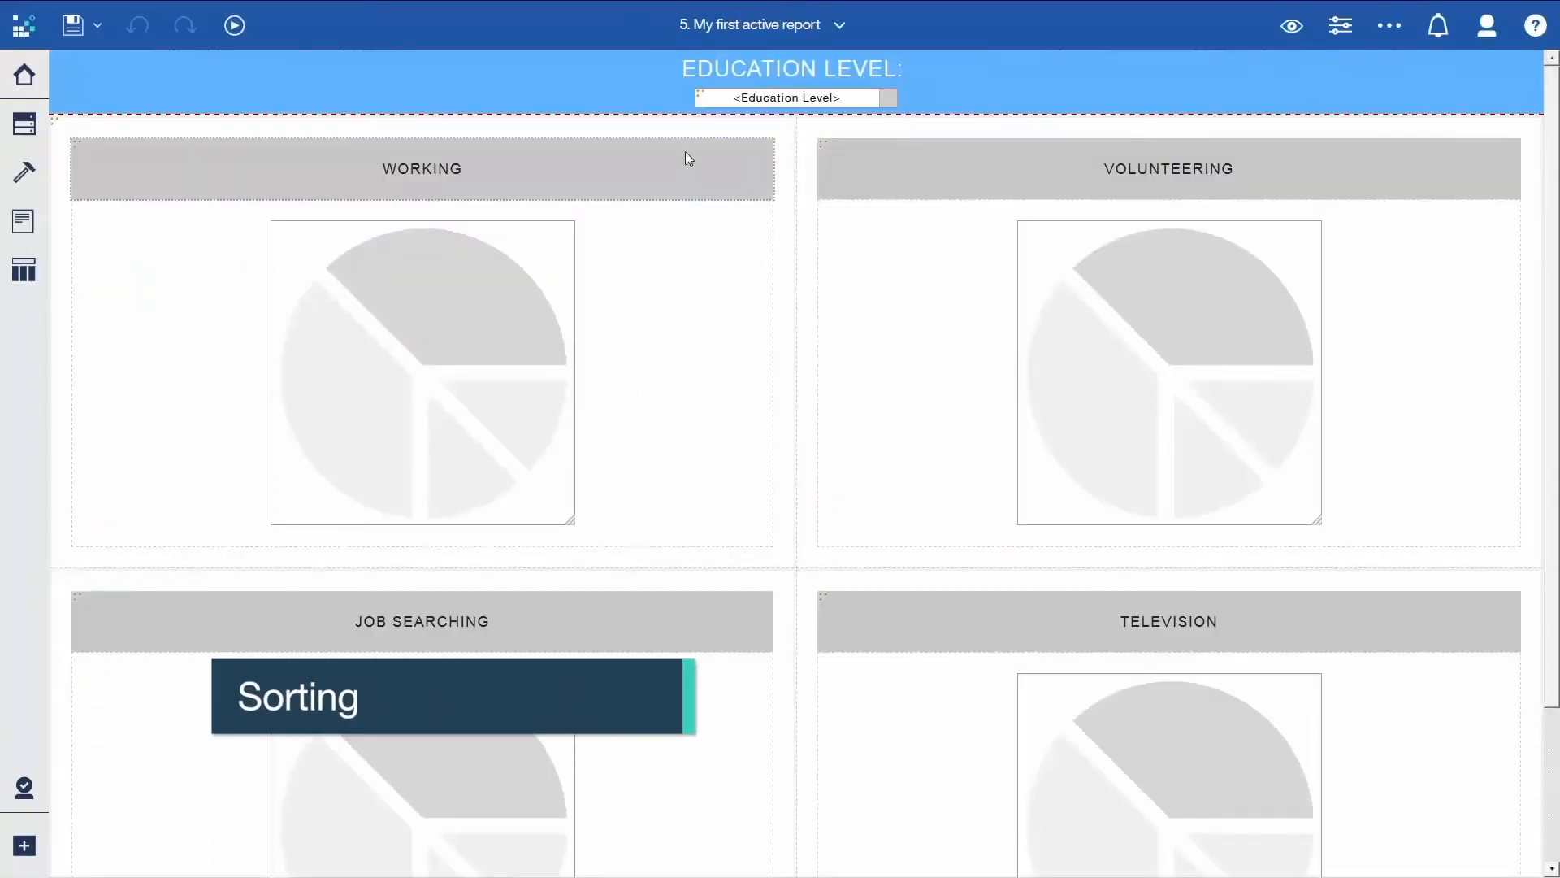
Step: Give the Education Level drop-down list a Sorting property on Education Level
click(788, 97)
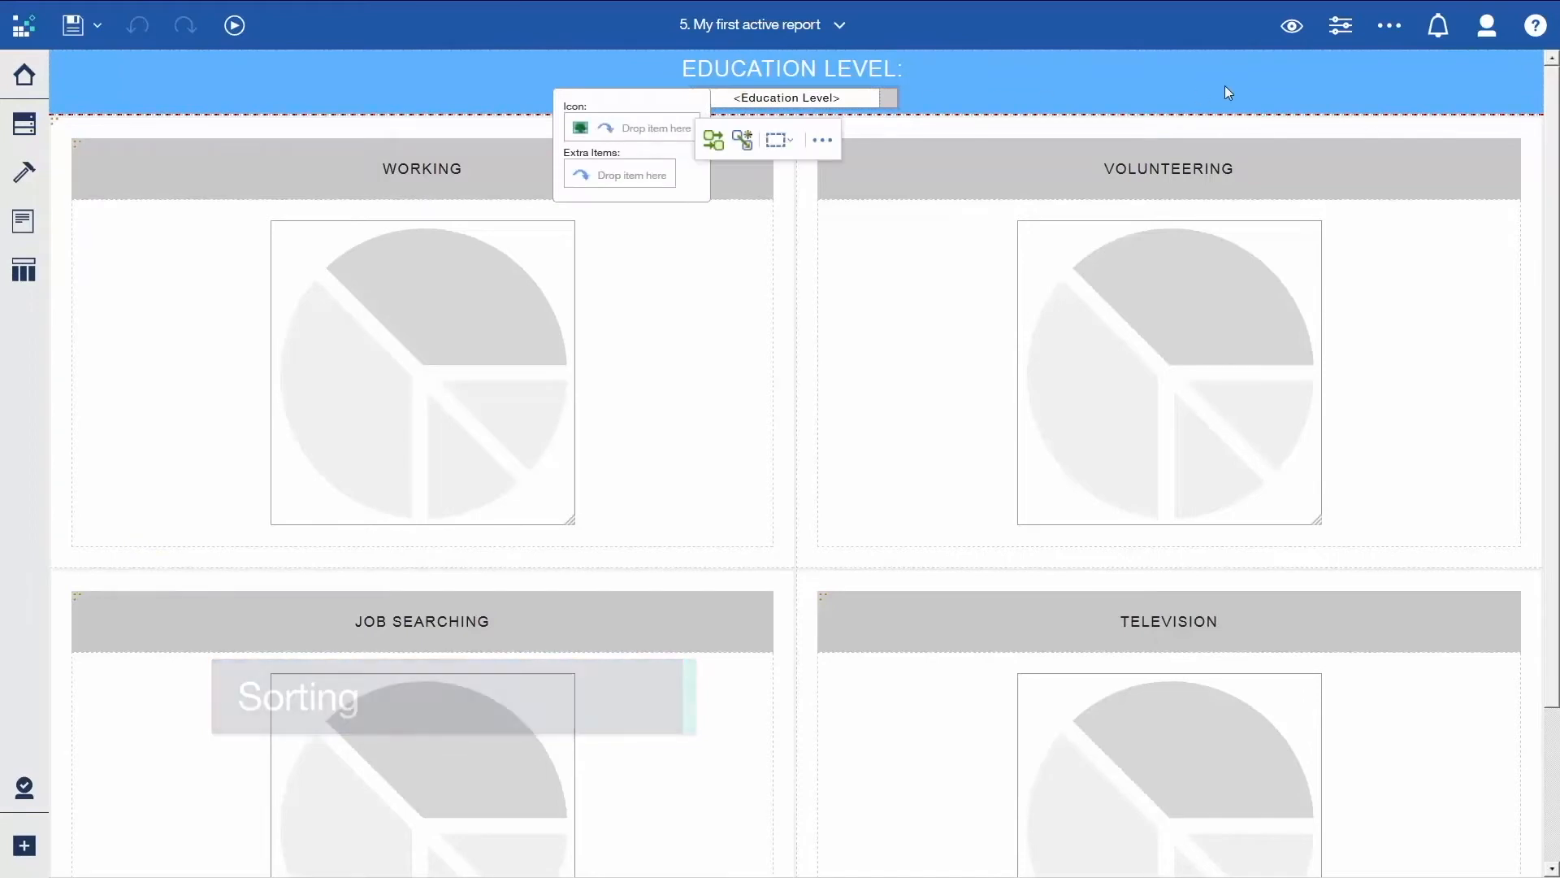
click(1336, 24)
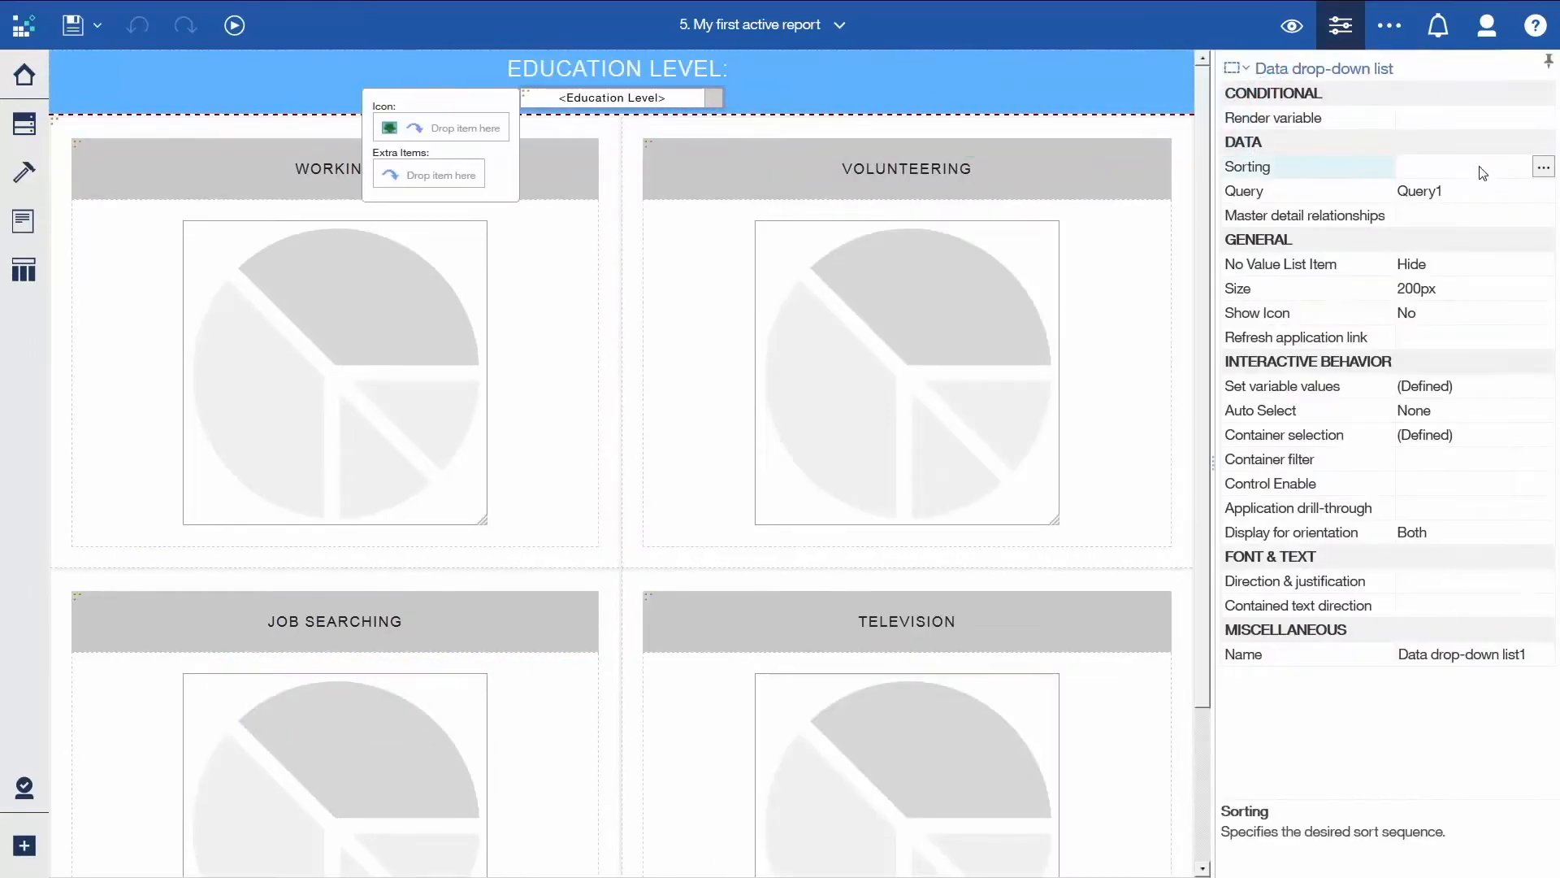
click(1543, 165)
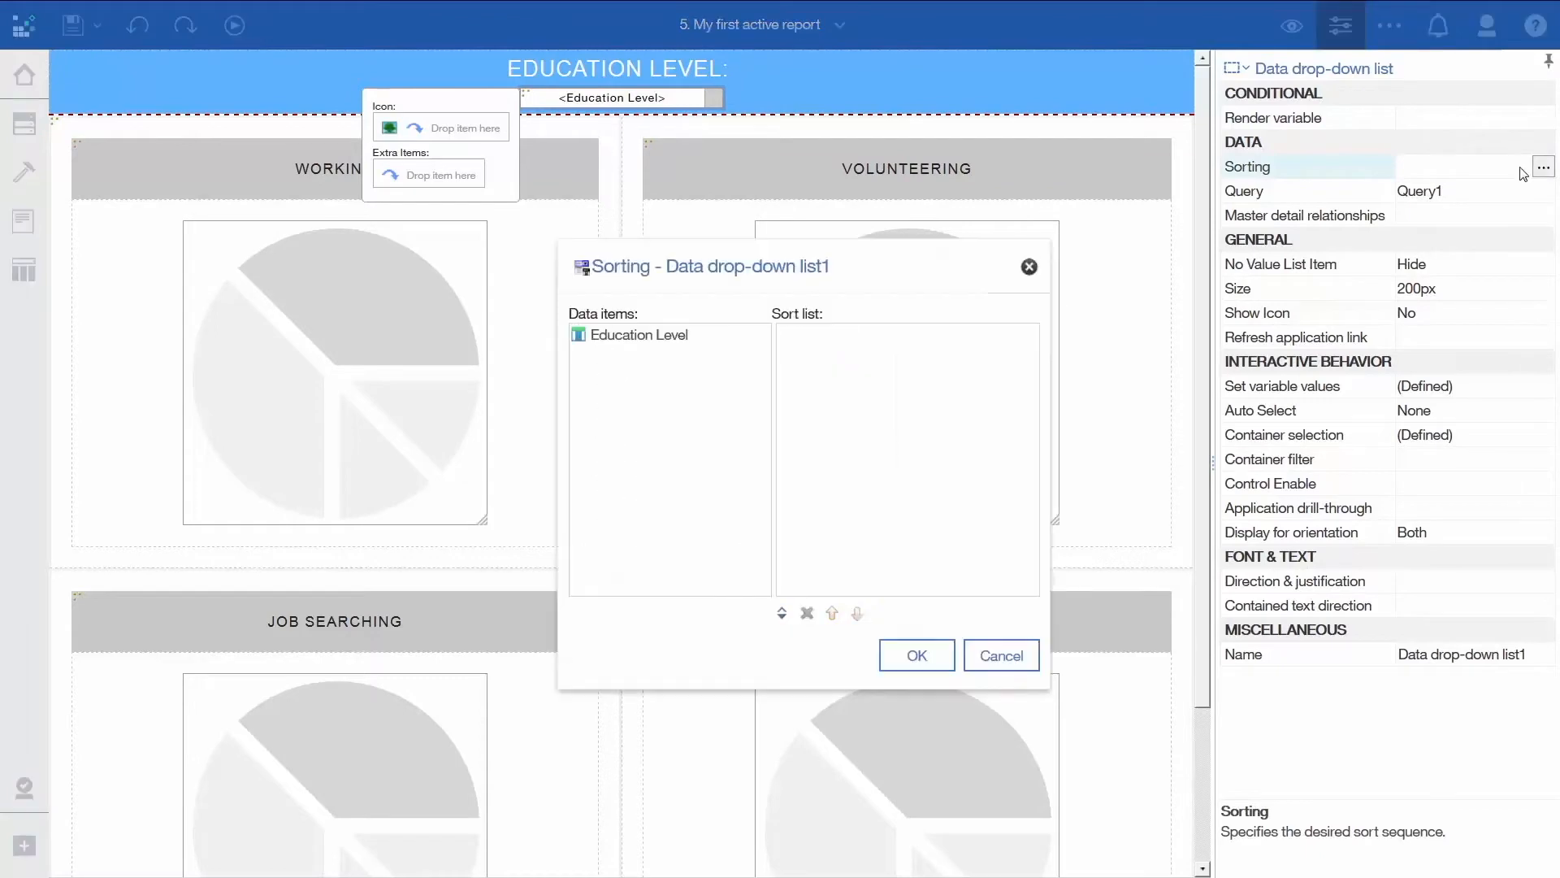
click(638, 335)
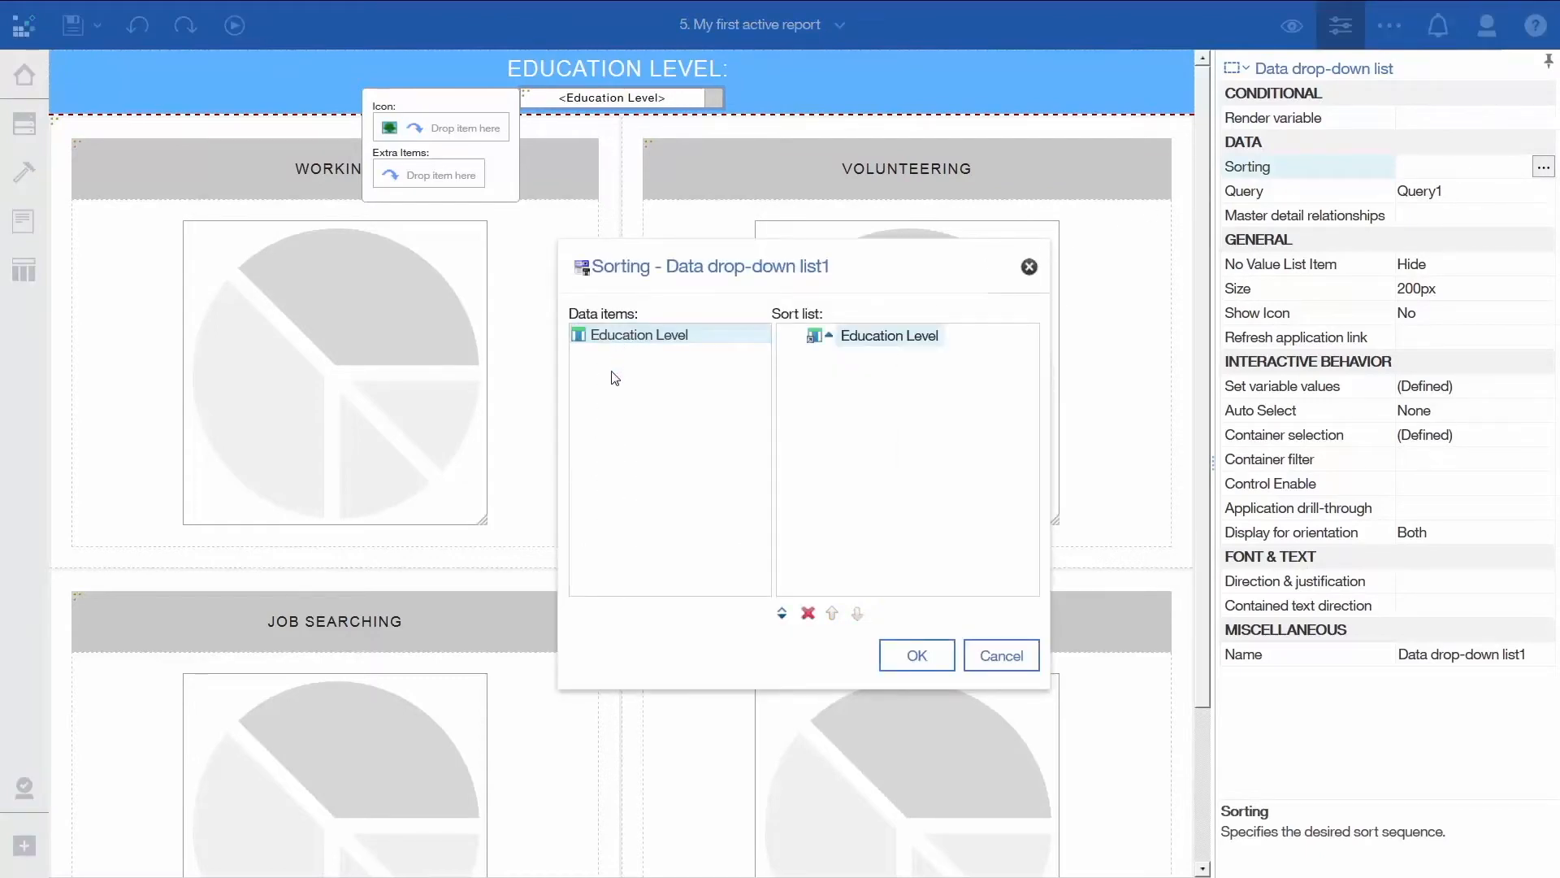
click(917, 656)
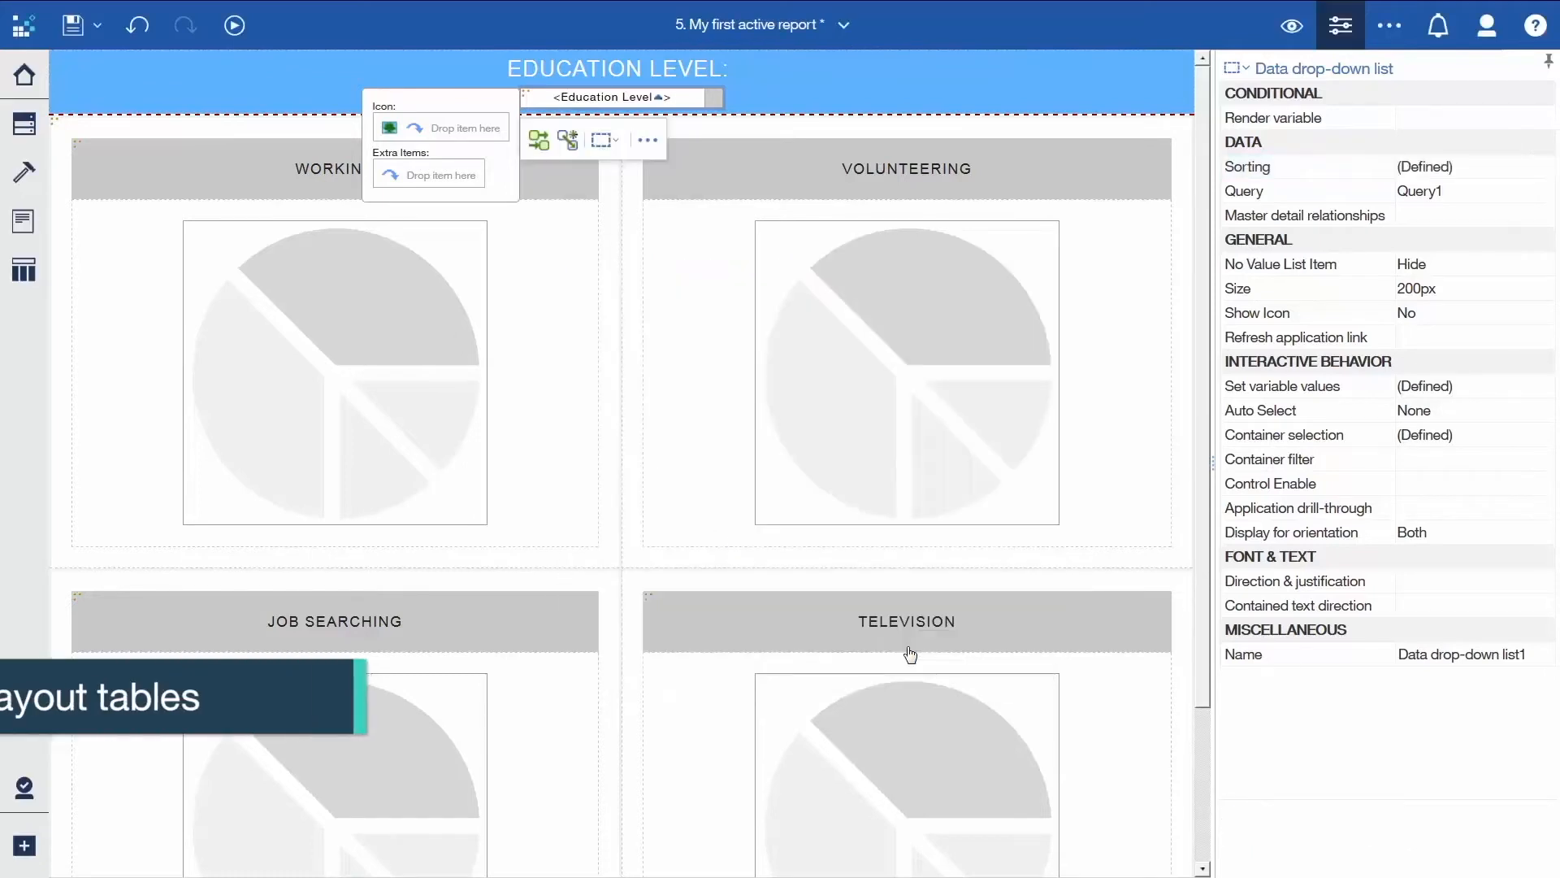
Step: Insert a two-column, one-row layout table into the report header and set its horizontal alignment
click(1333, 25)
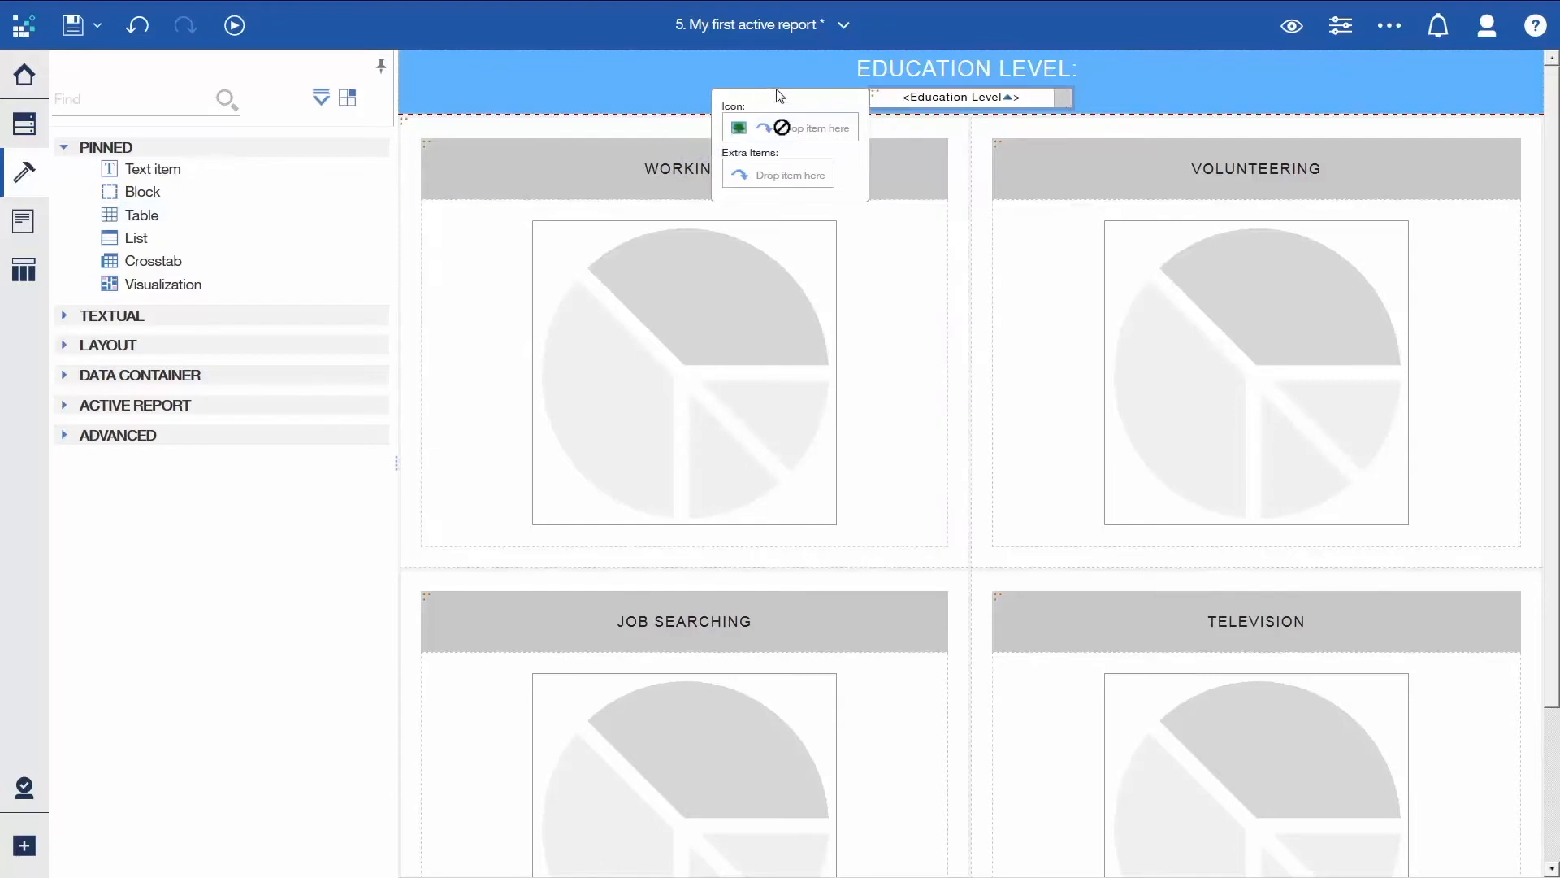
click(142, 215)
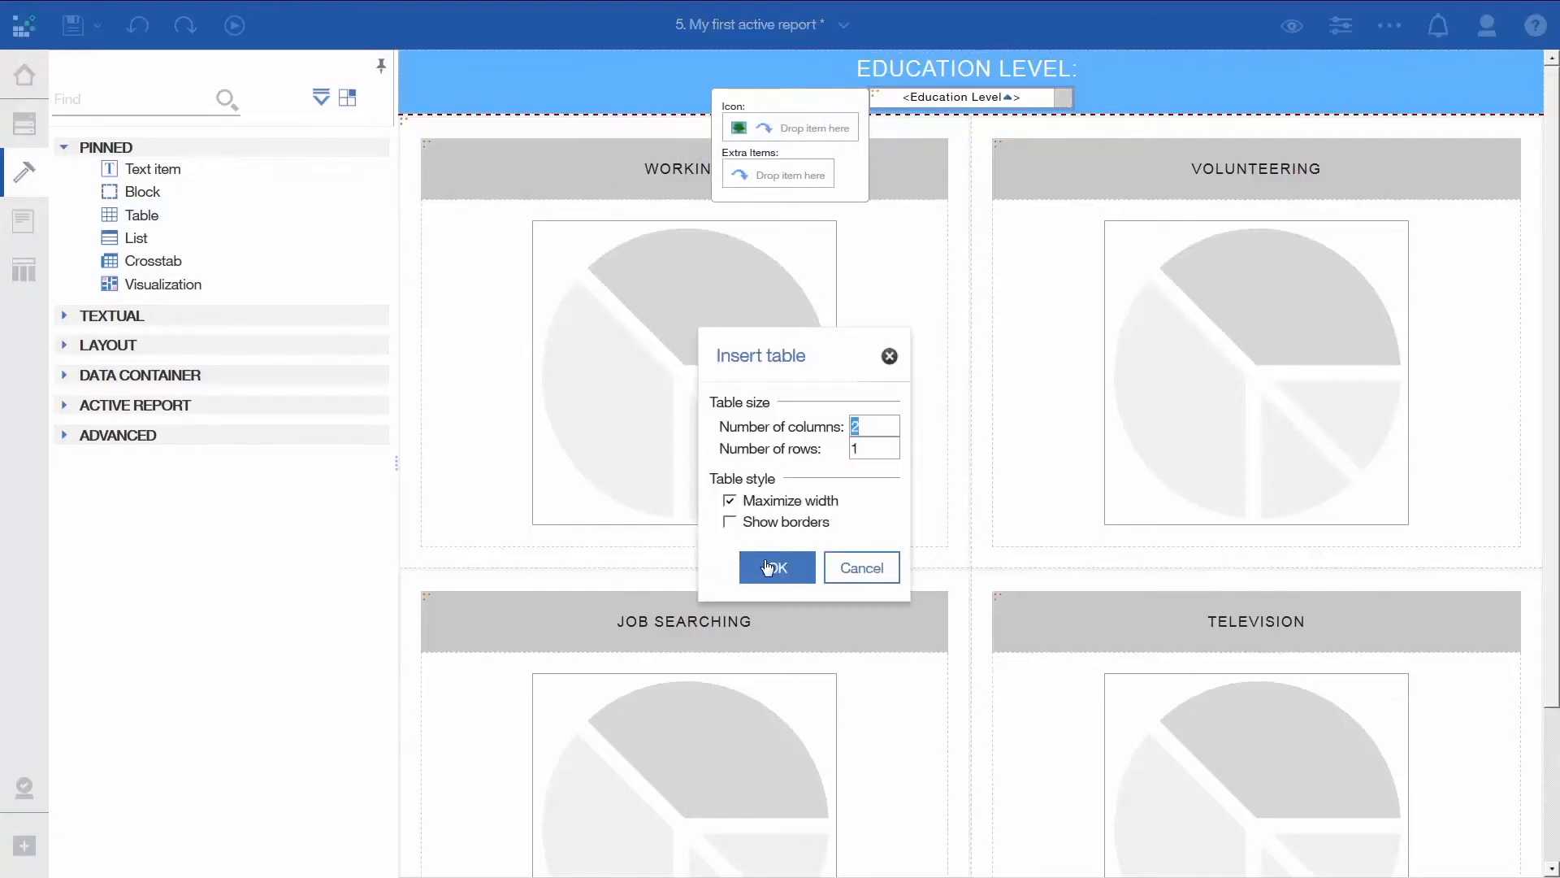
click(776, 567)
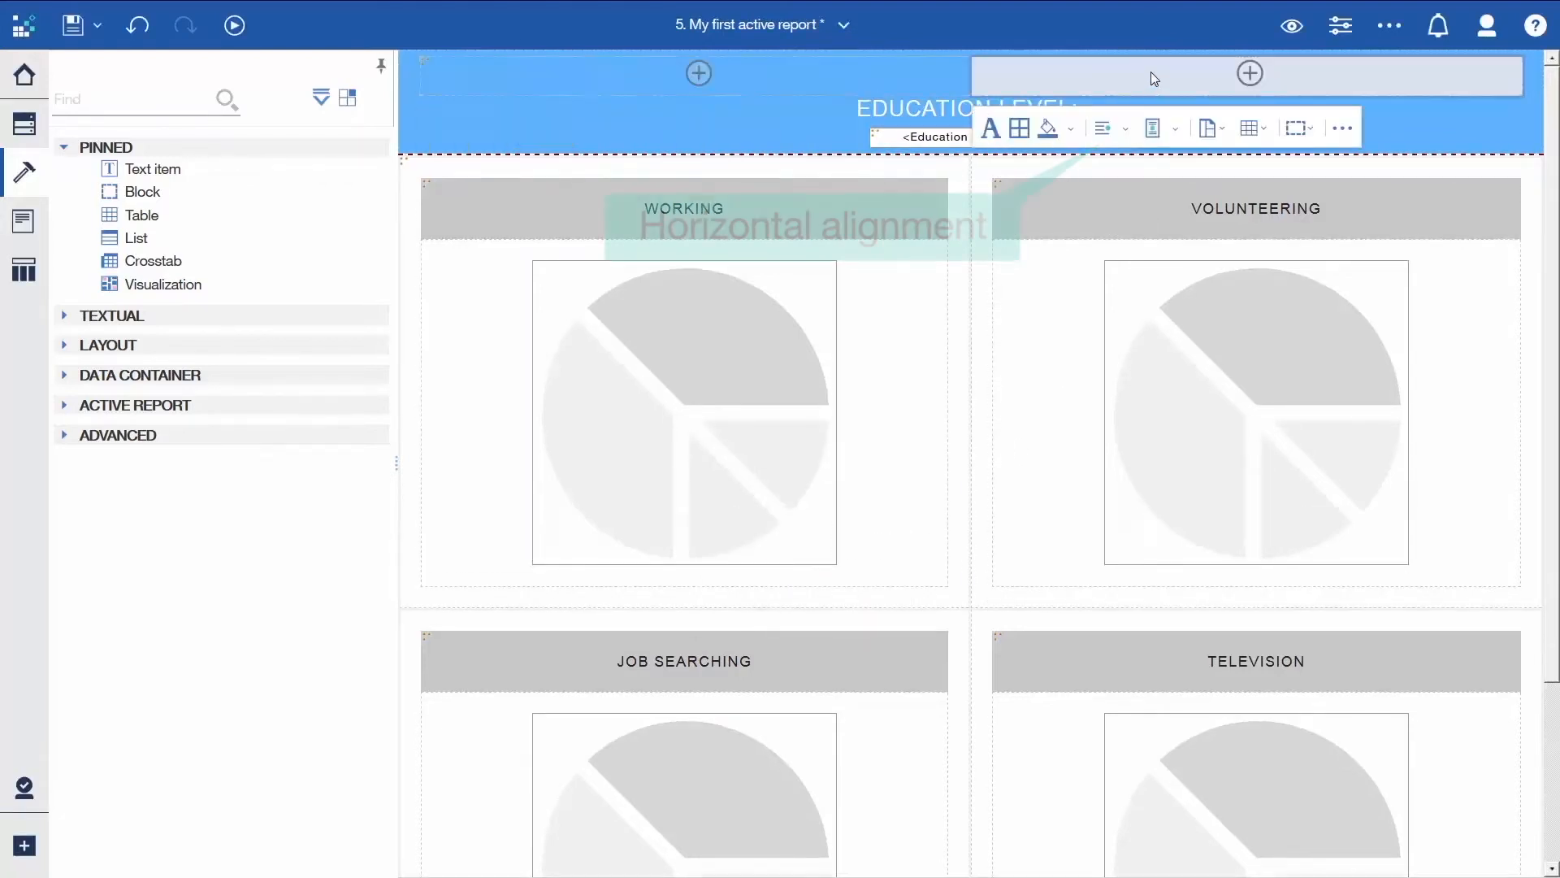
mouse_move(1104, 129)
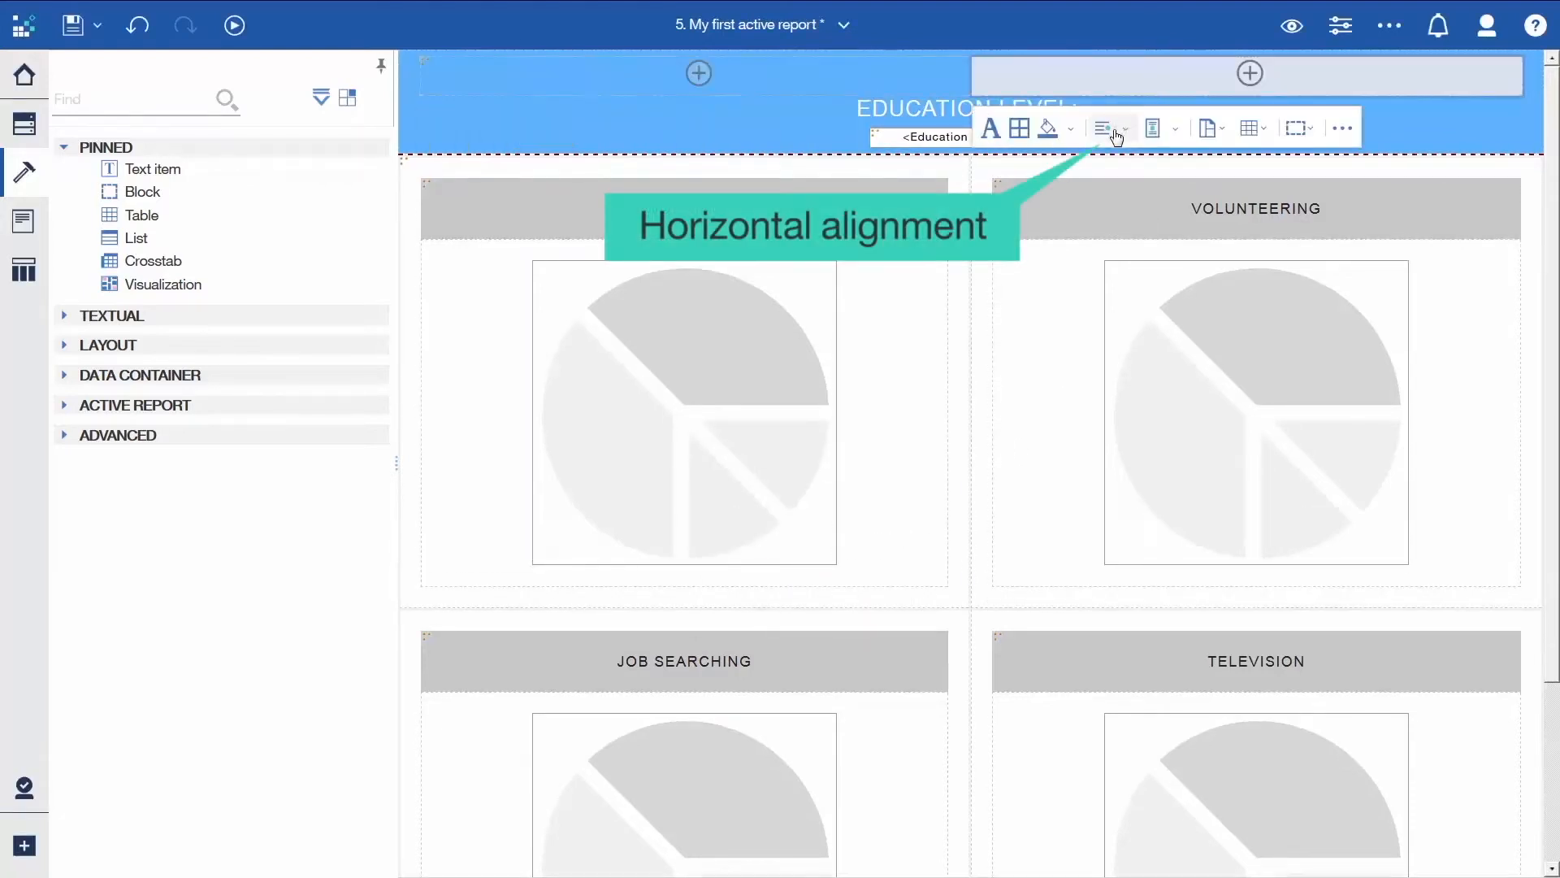
click(1123, 128)
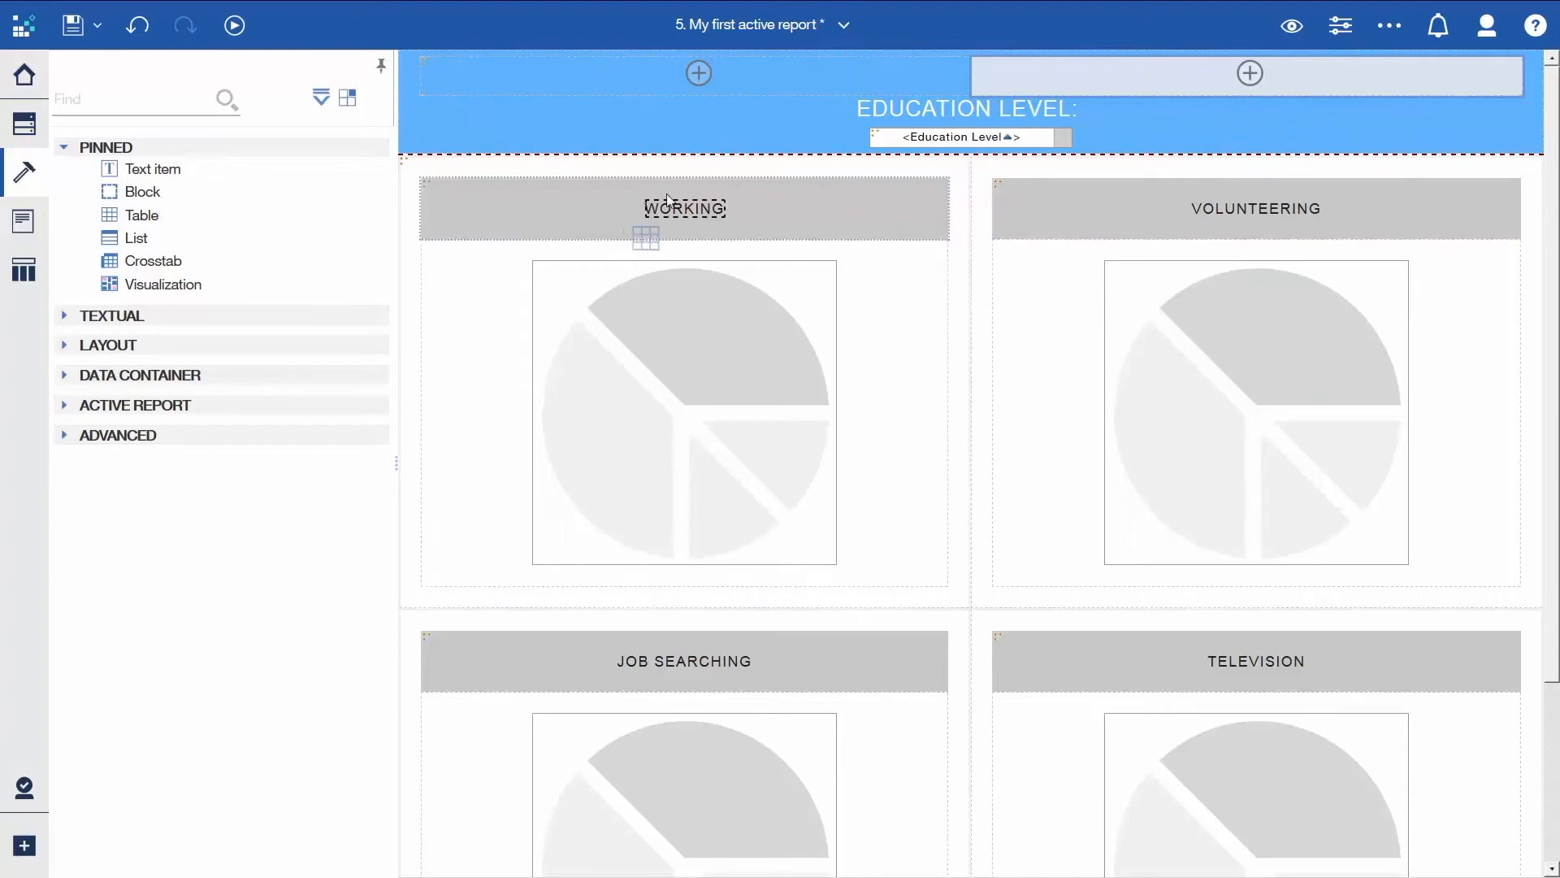
Step: Nest another two-column table inside the header table's right cell
click(645, 237)
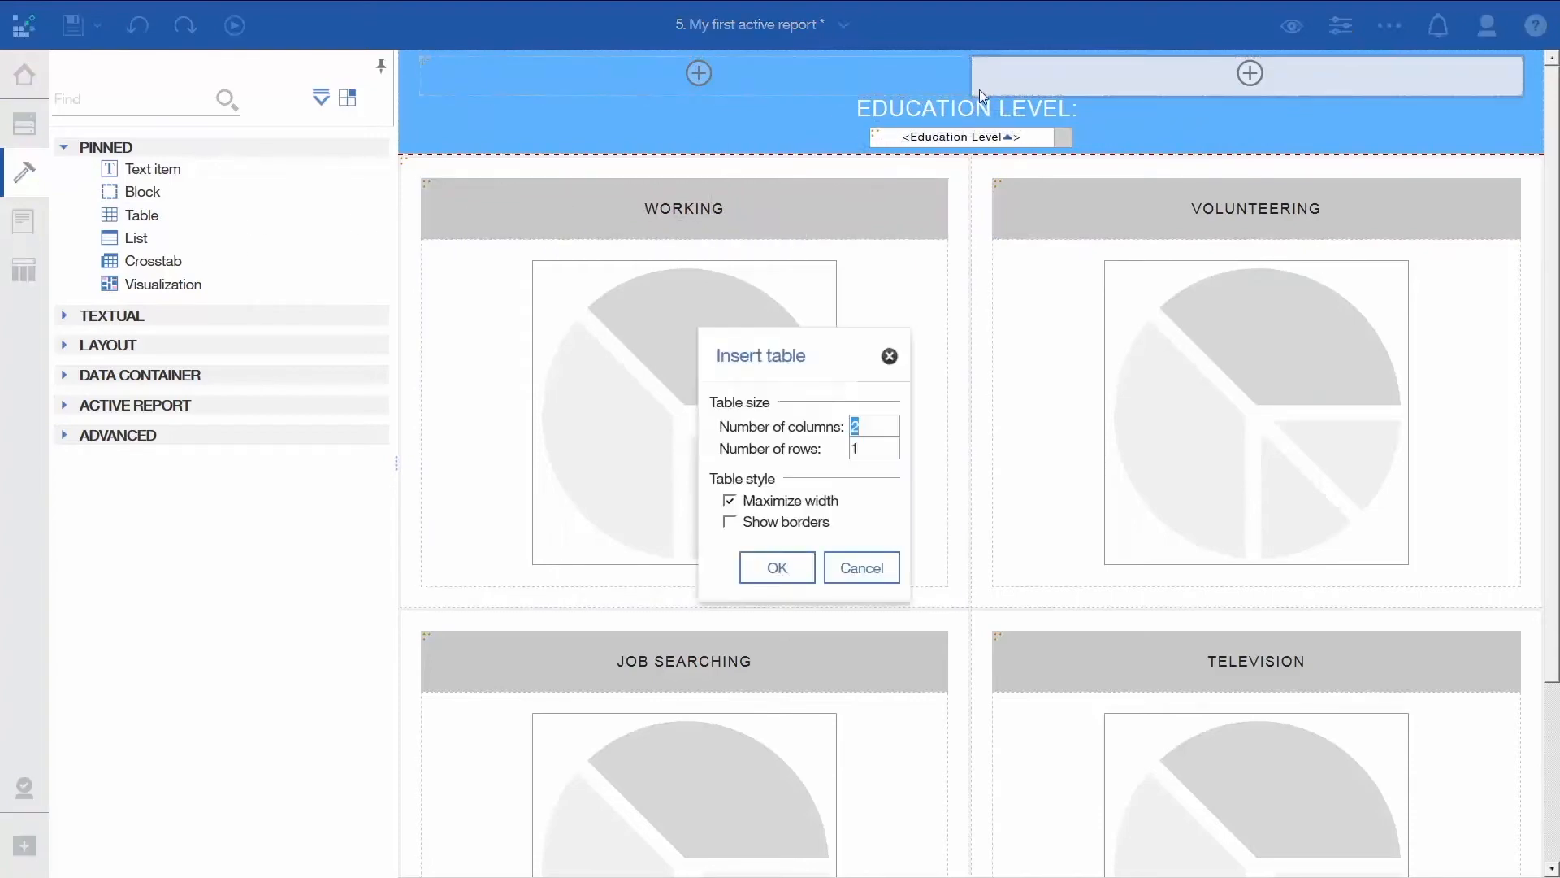
click(729, 502)
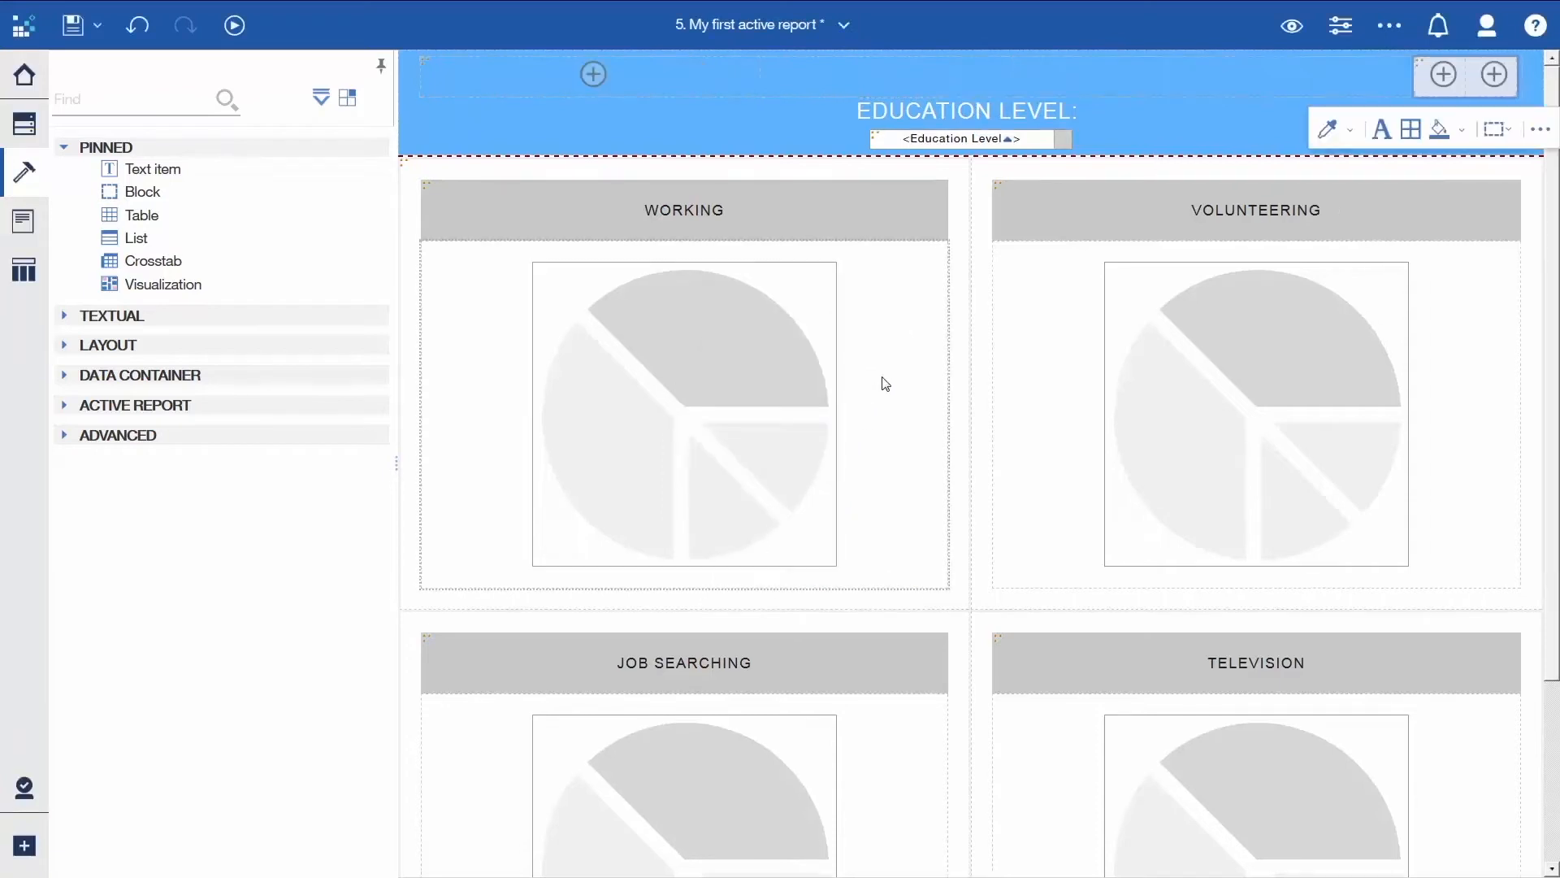
click(970, 111)
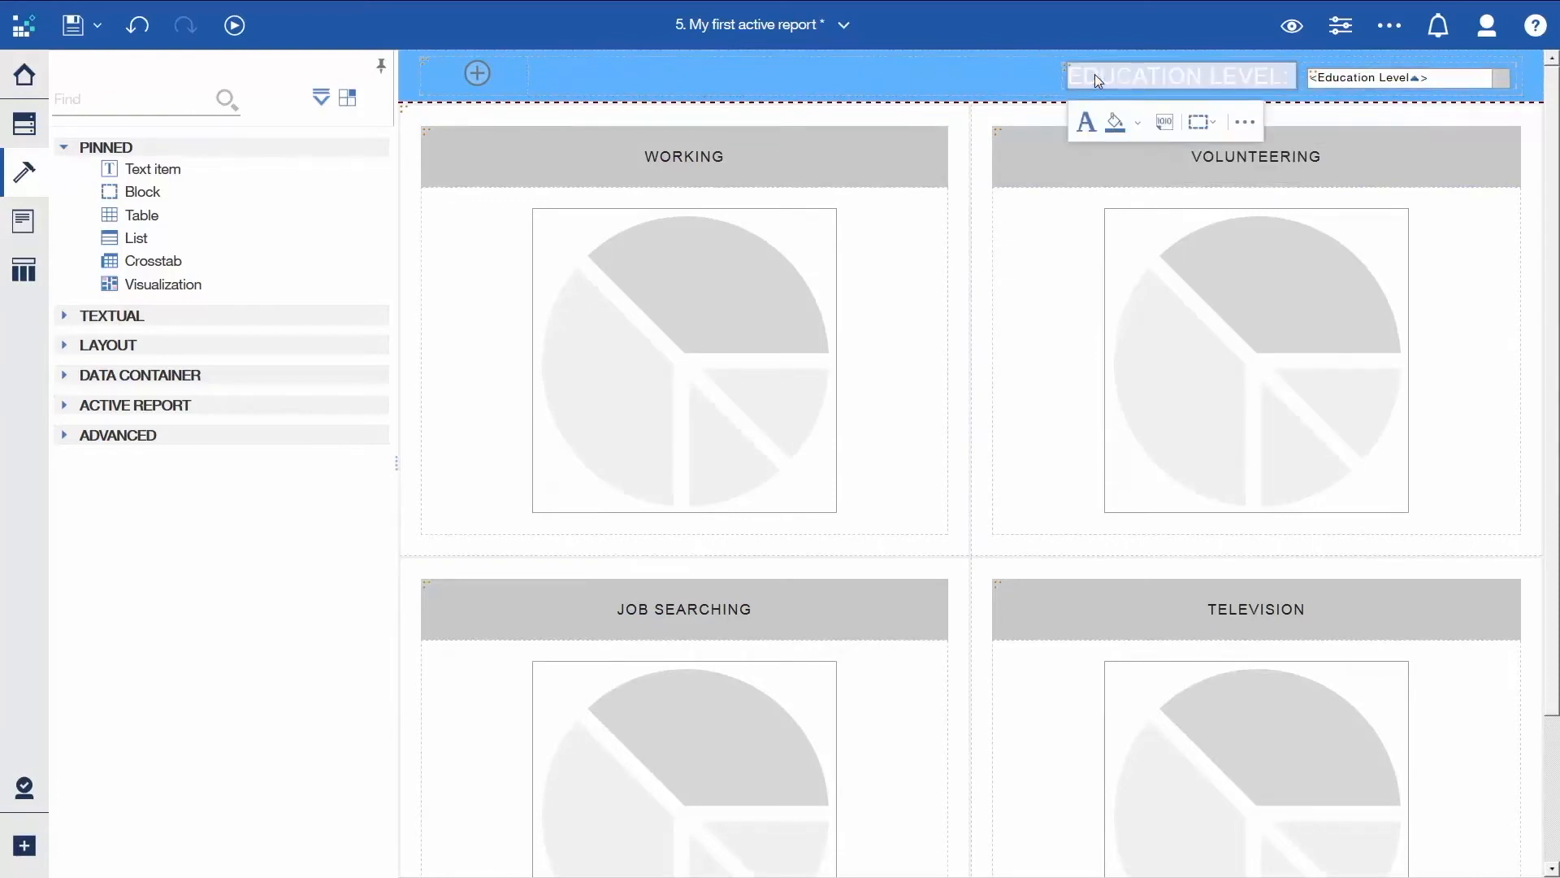
mouse_move(822, 78)
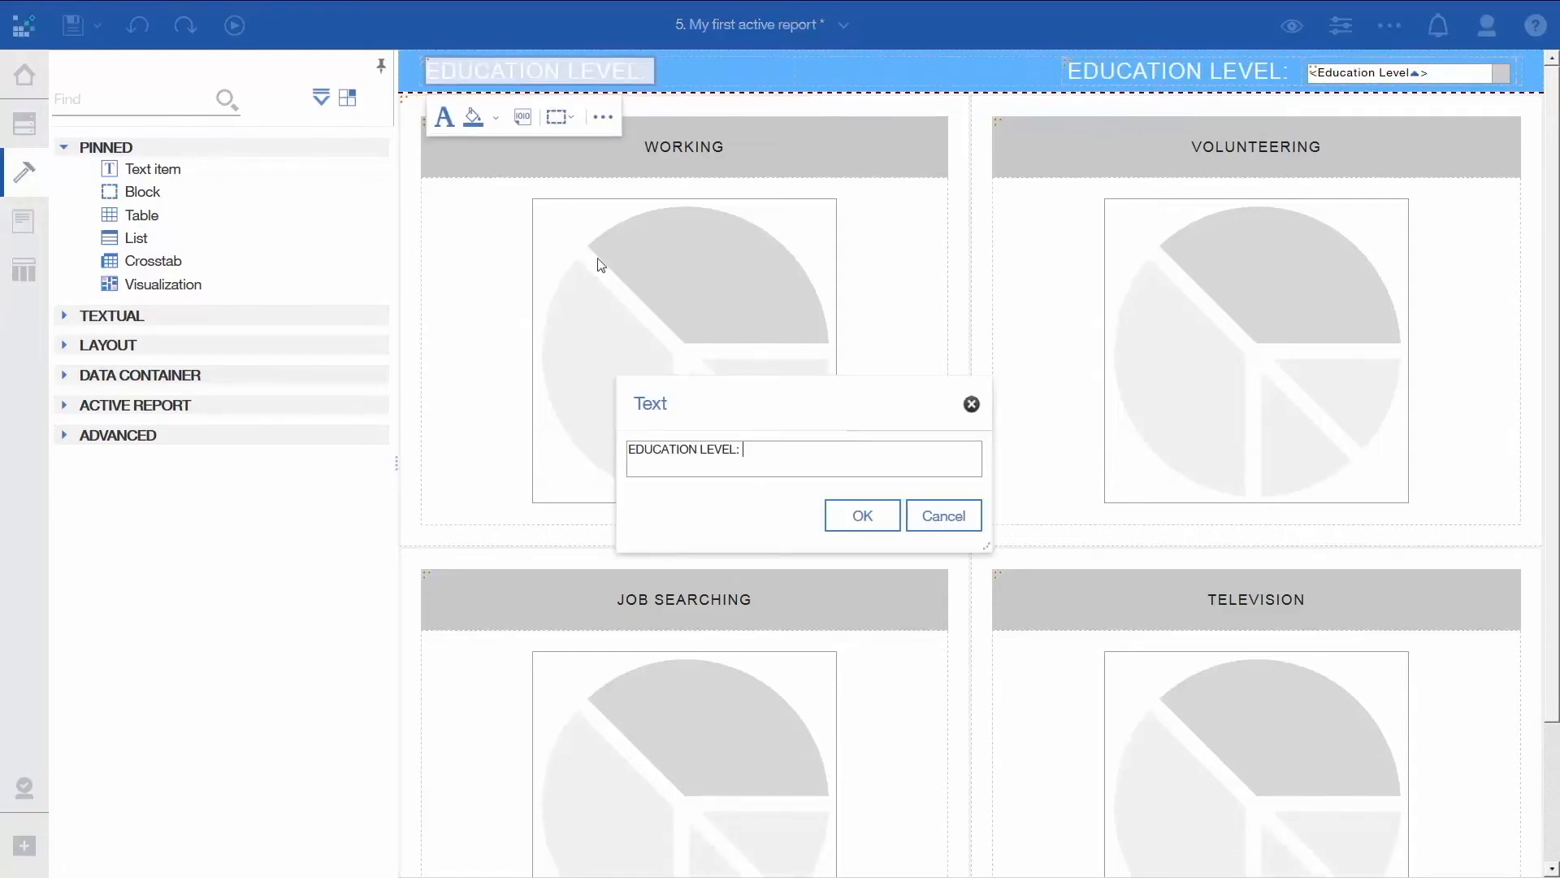
Step: Title the header's left cell 'AMERICAN TIME USE' and start the '- AVERAGE M…' subtitle text
text(AMERICAN TIME USE)
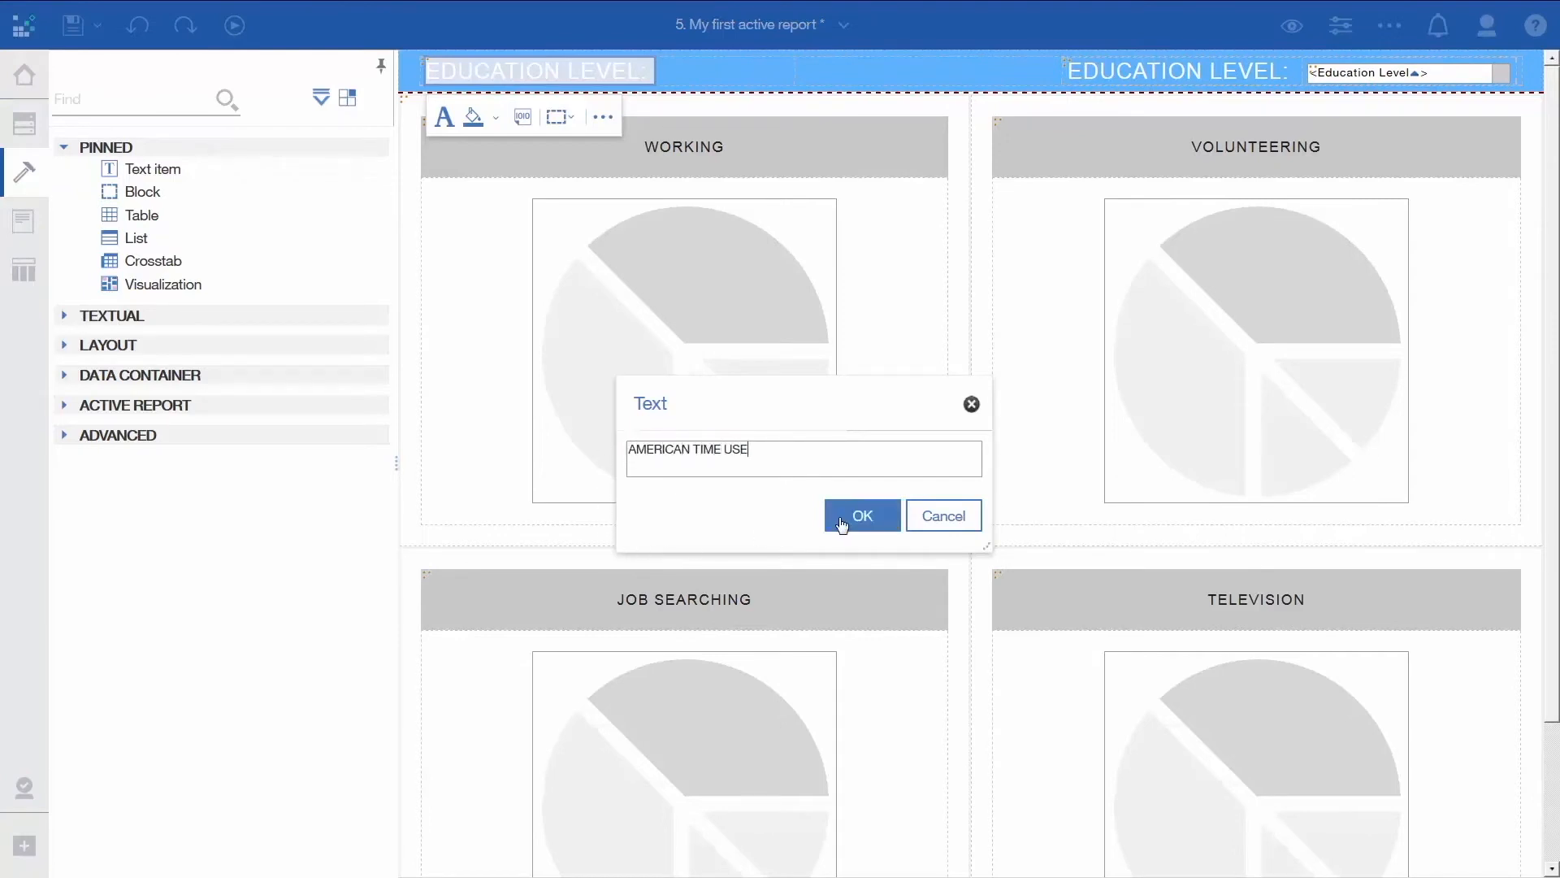
click(863, 515)
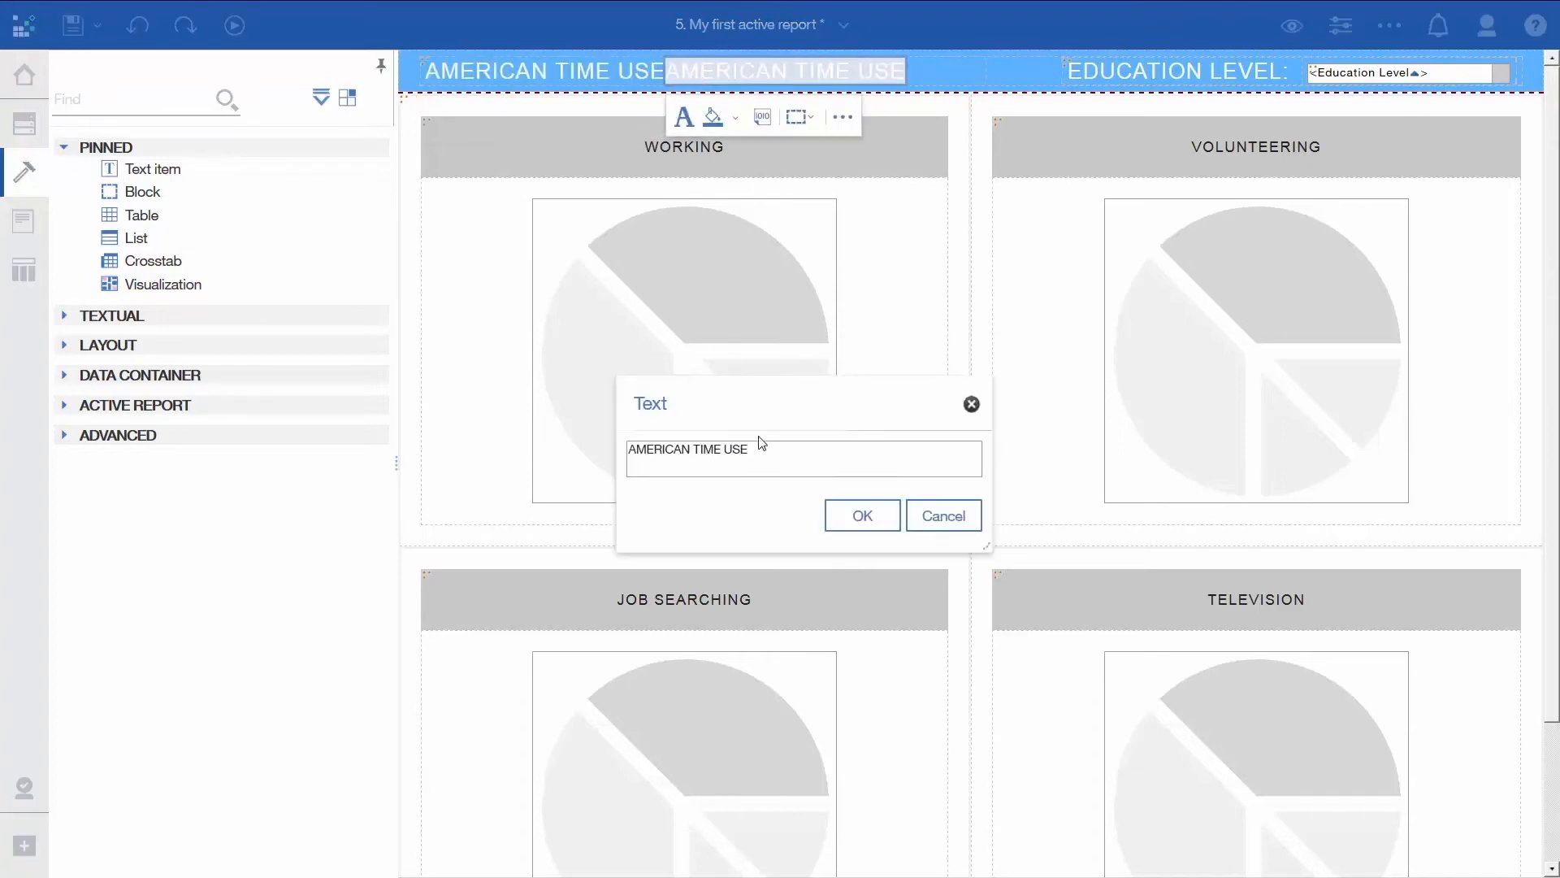
text(- AVERAGE MINUTES/DAY)
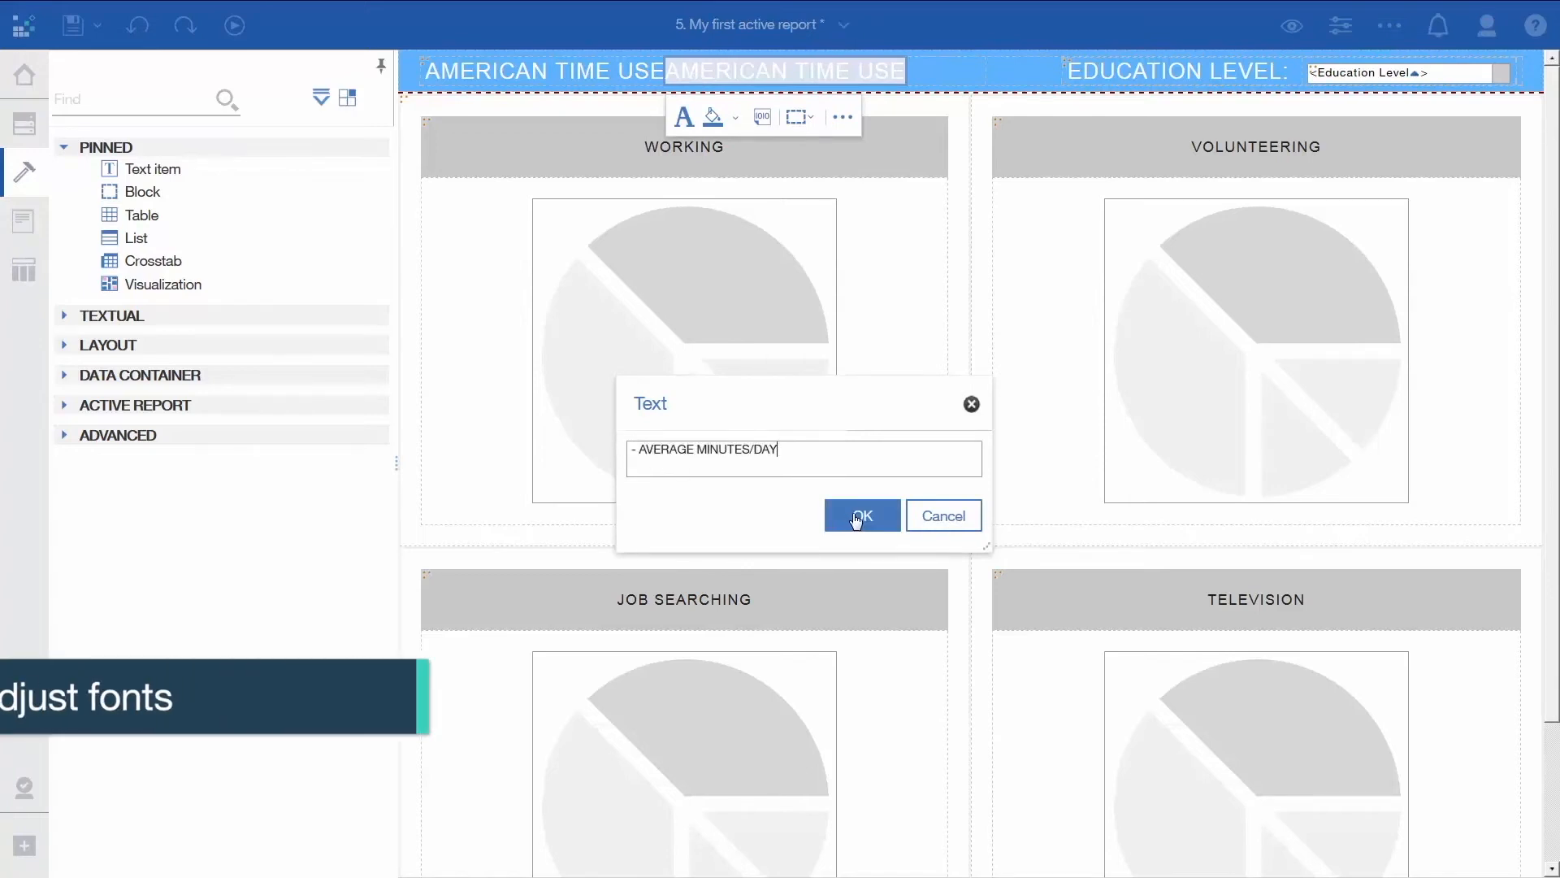
Step: Confirm the '- AVERAGE MINUTES/DAY' subtitle, shrink its font, and select the Education Level label
click(861, 516)
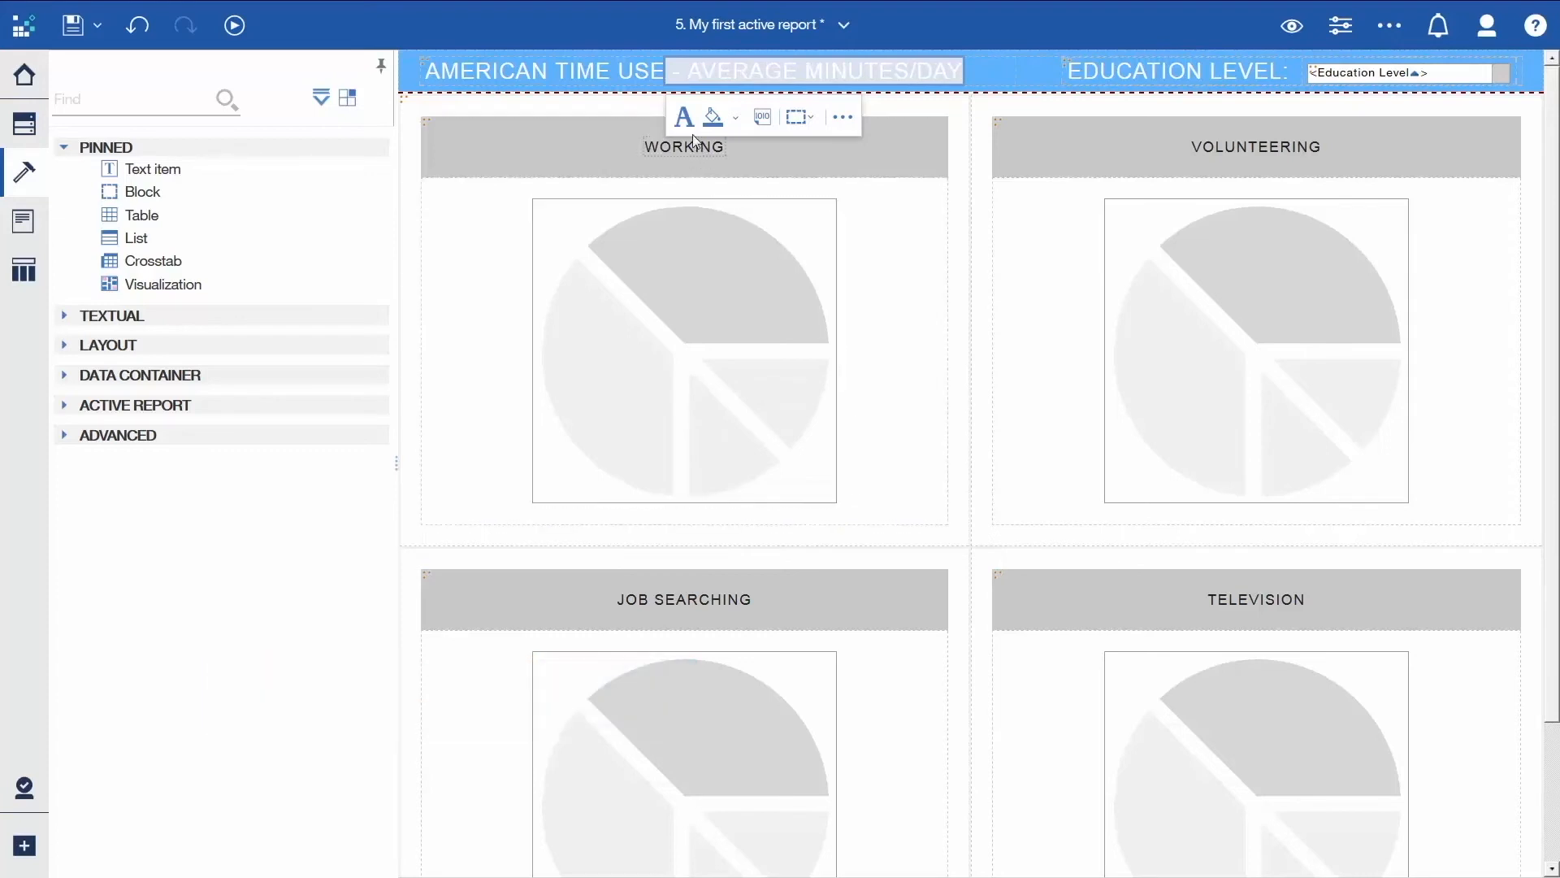
click(684, 117)
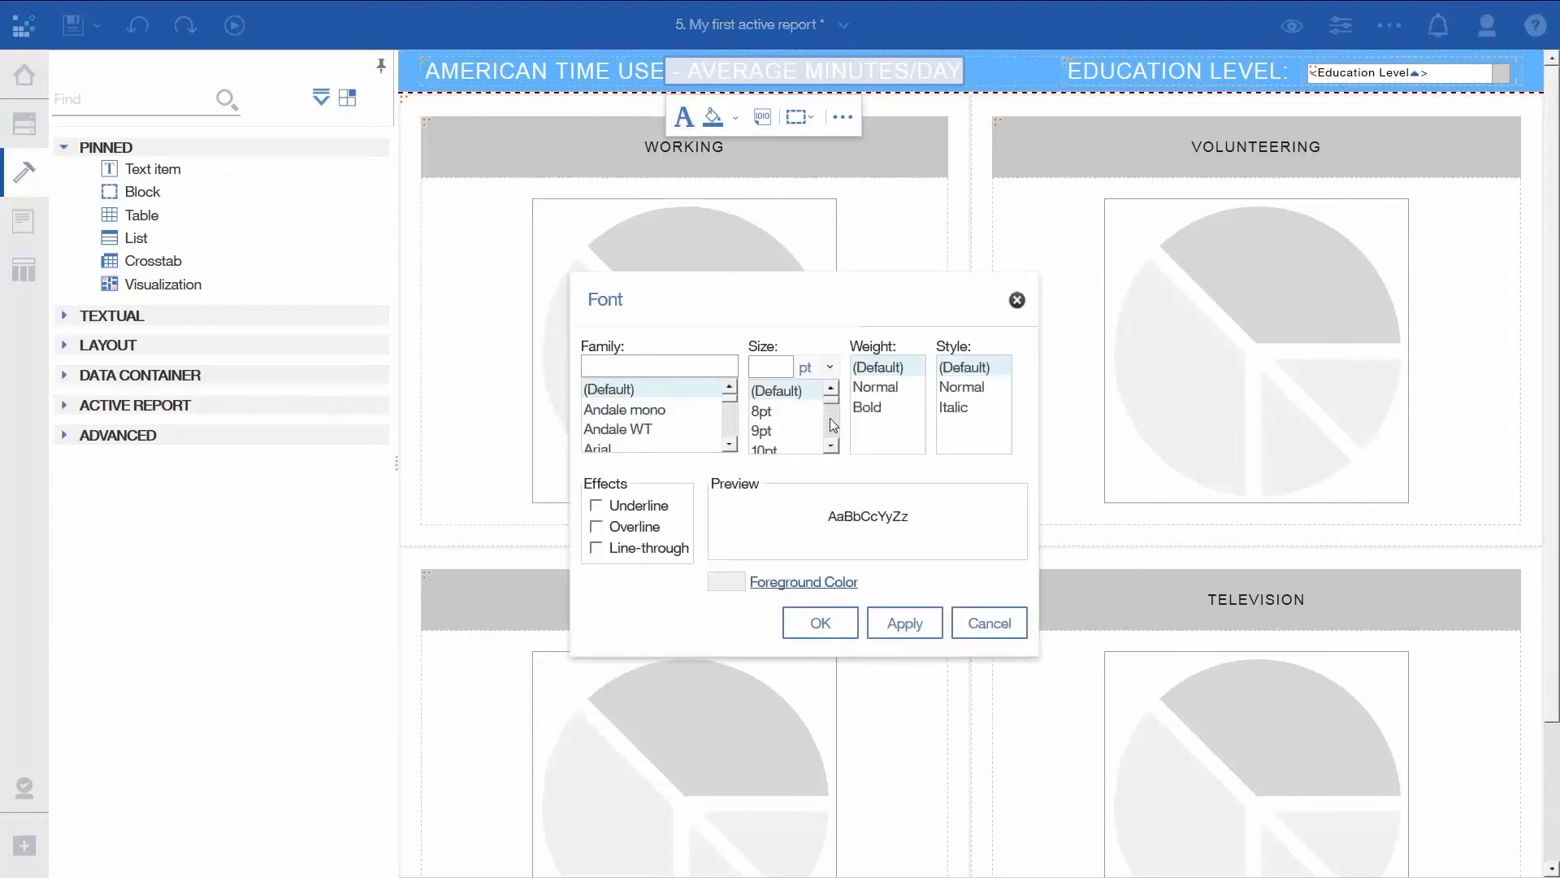
click(765, 403)
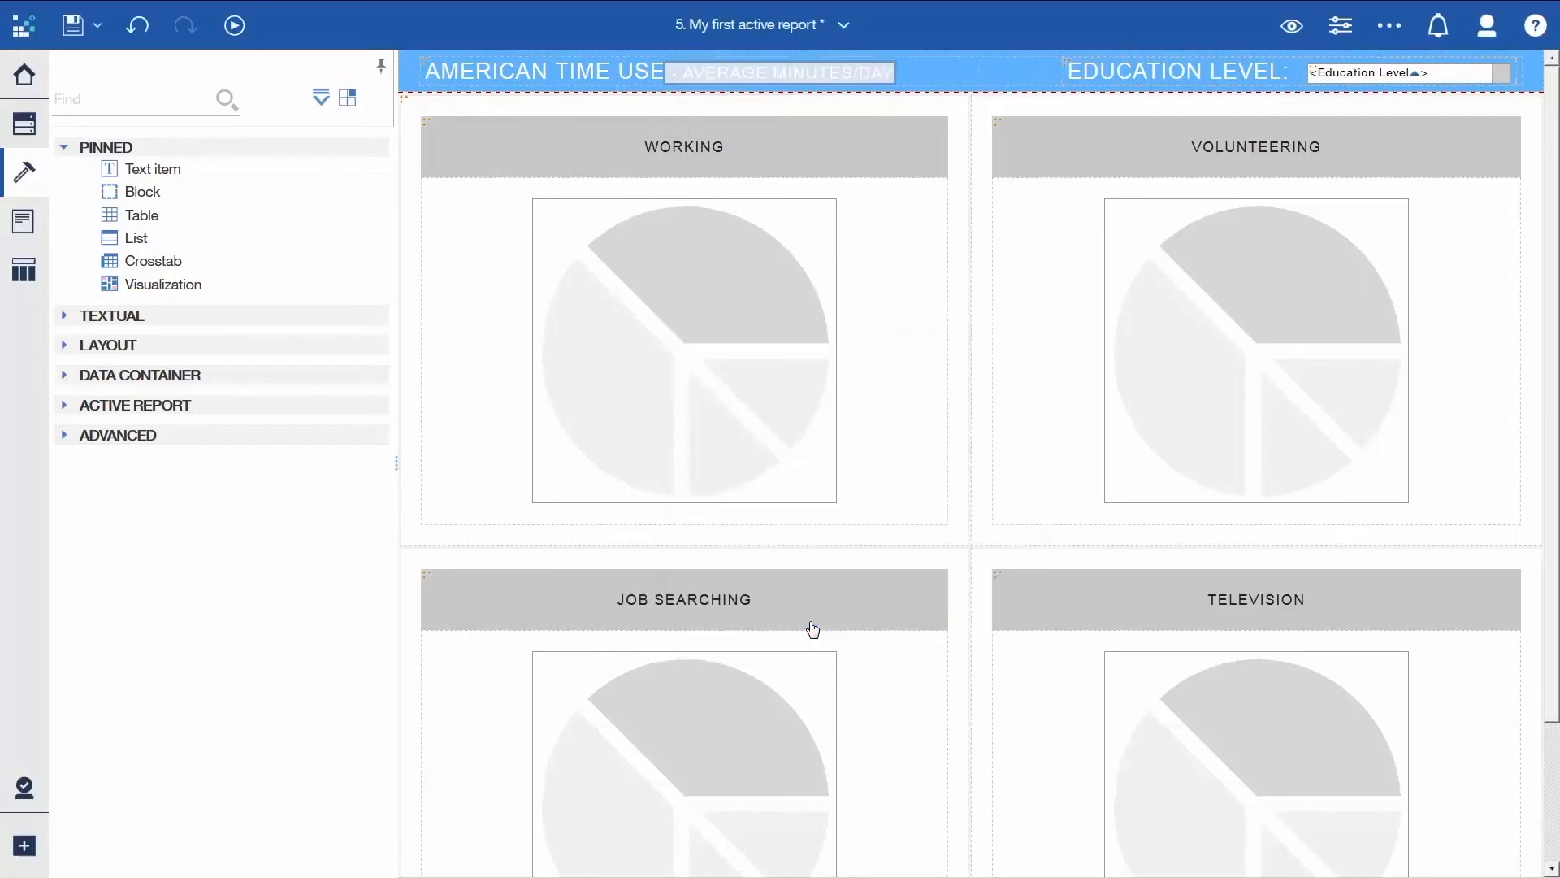
click(1173, 72)
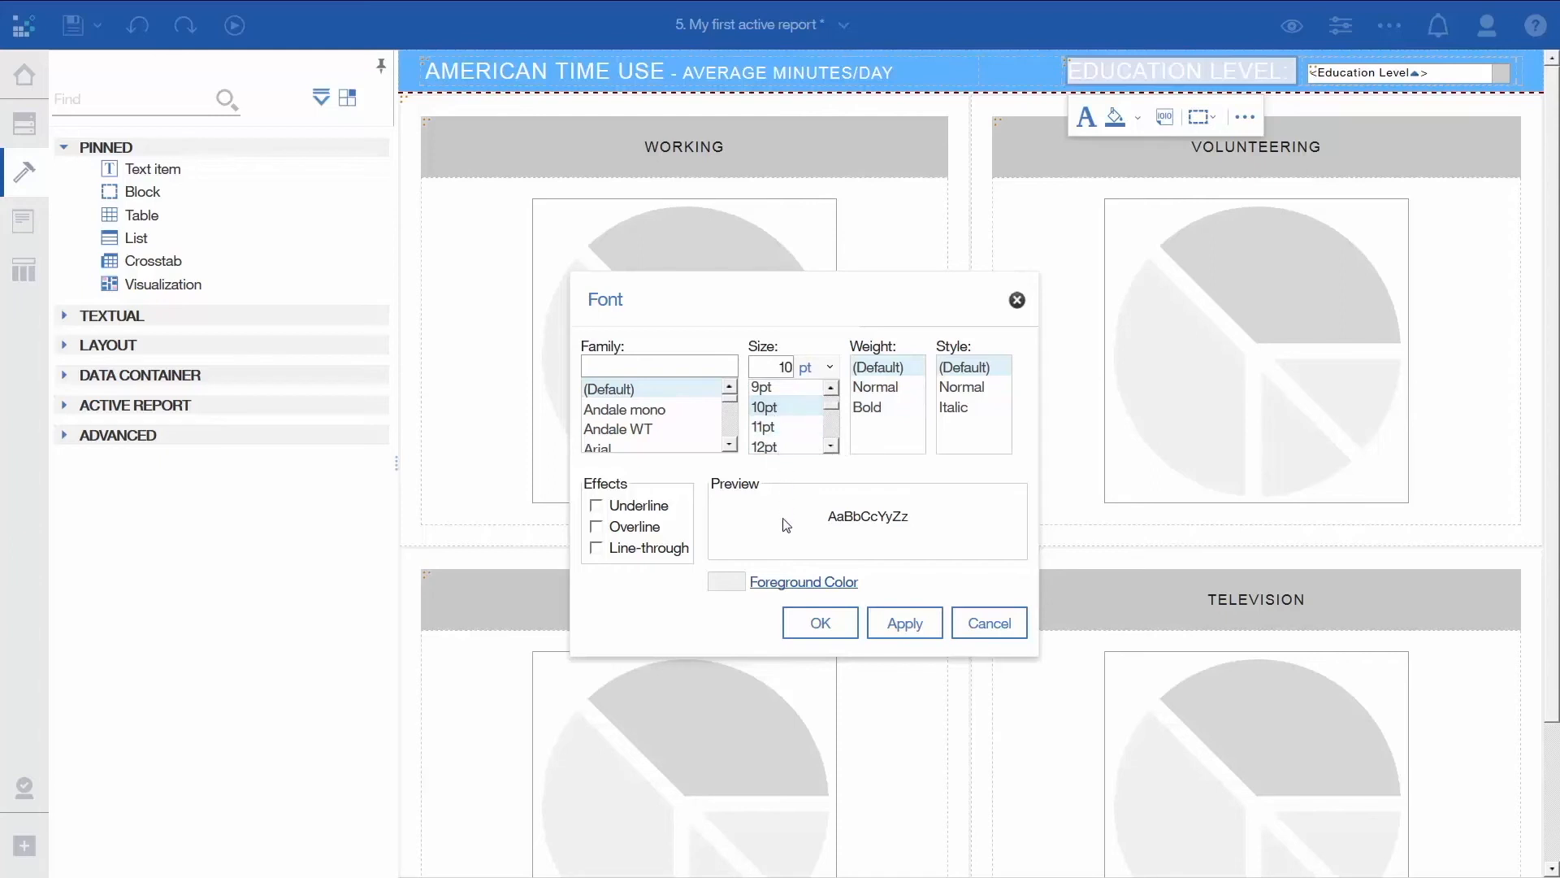
Step: Apply the smaller font to the Education Level label and run the active report
click(820, 622)
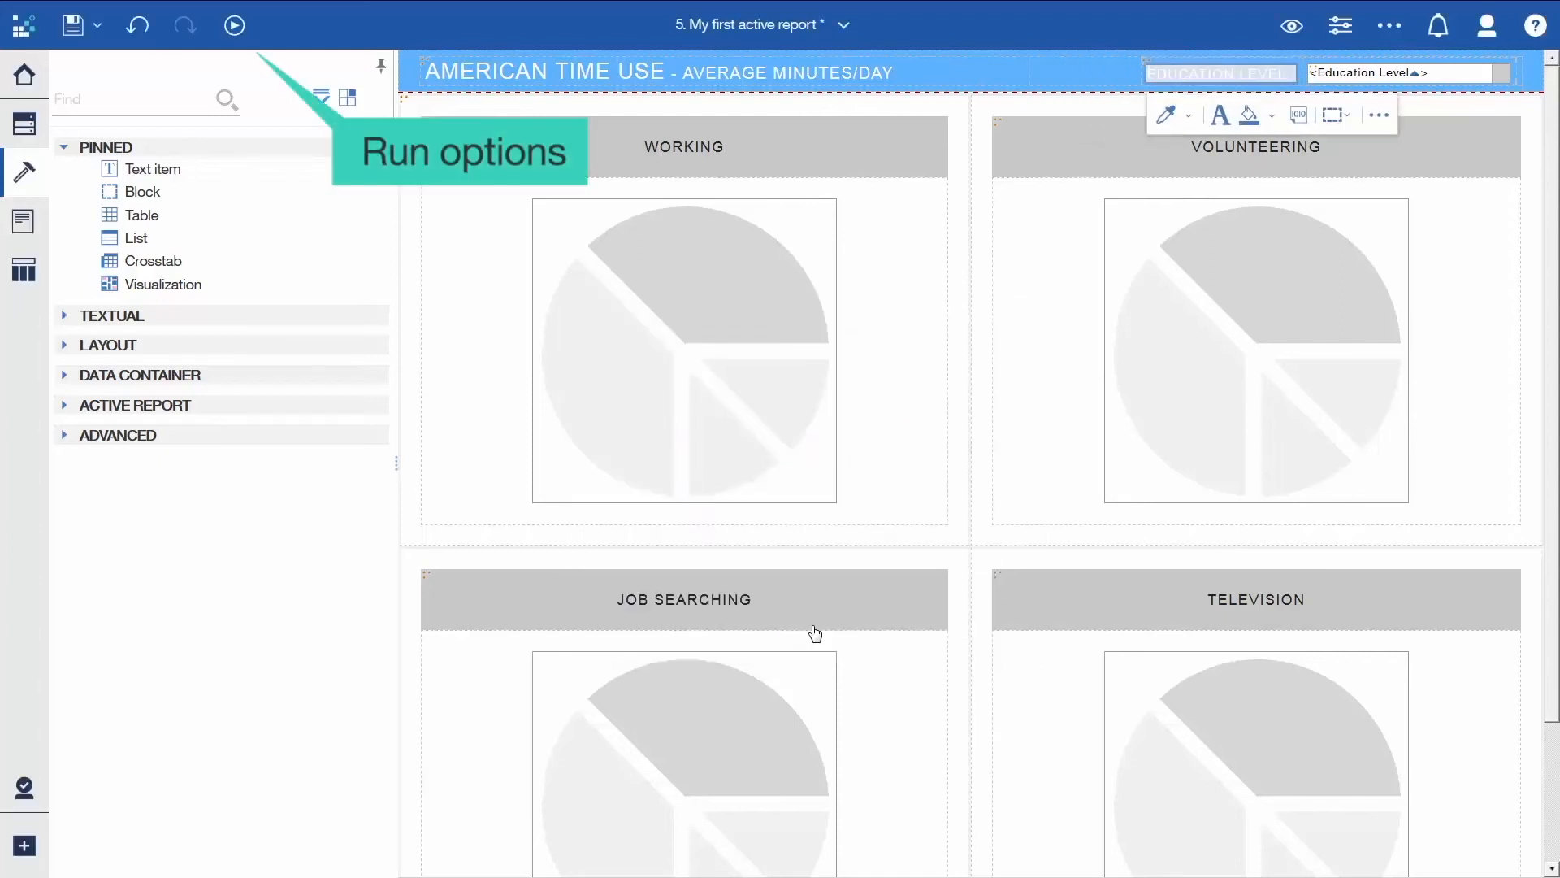
mouse_move(235, 26)
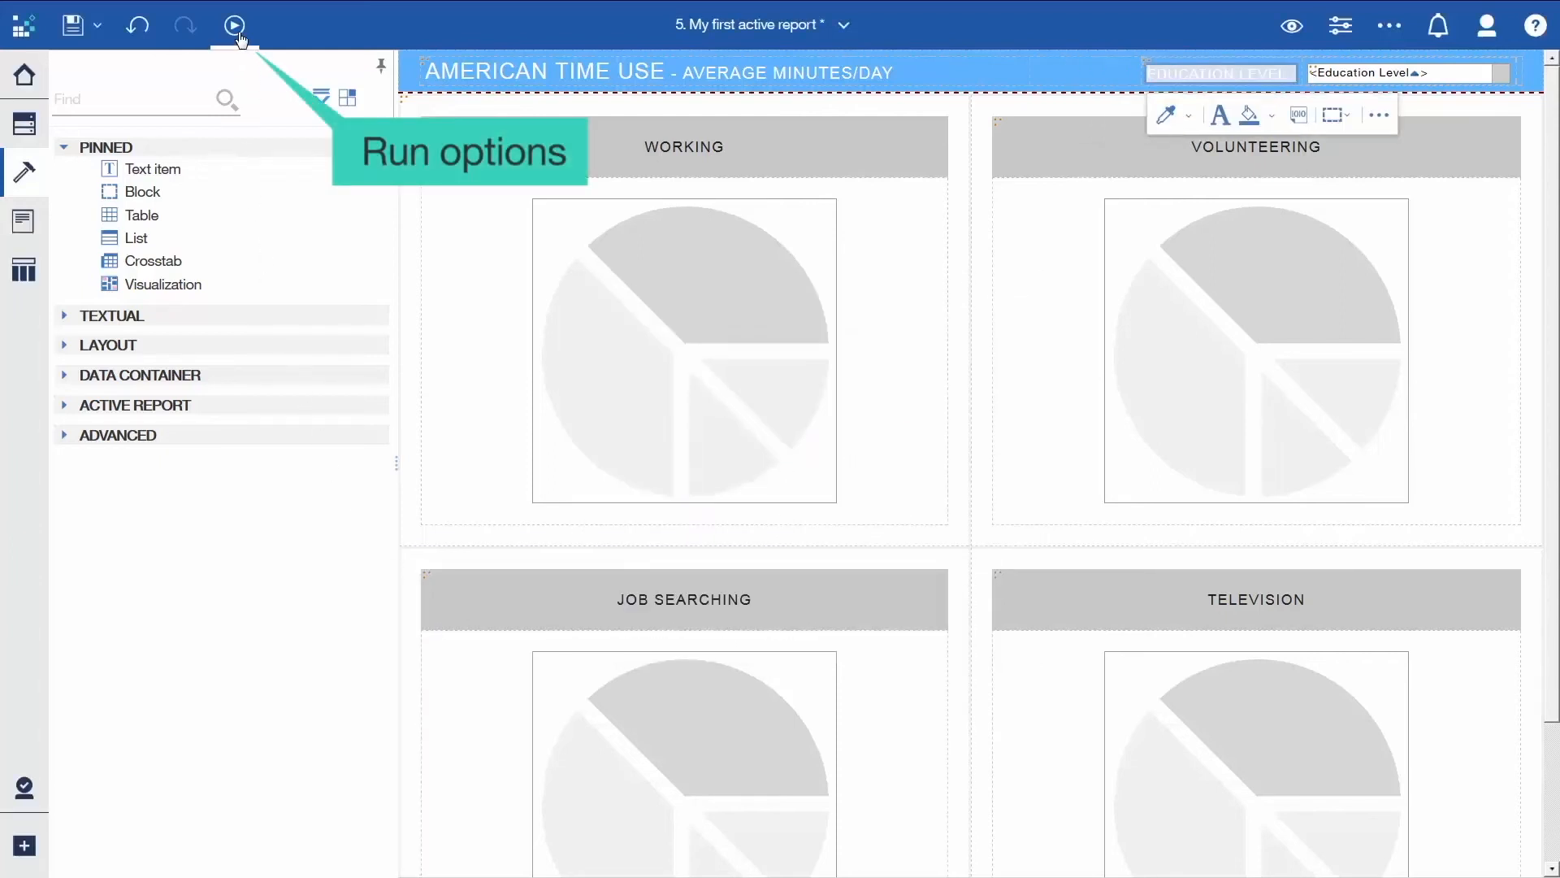
click(234, 25)
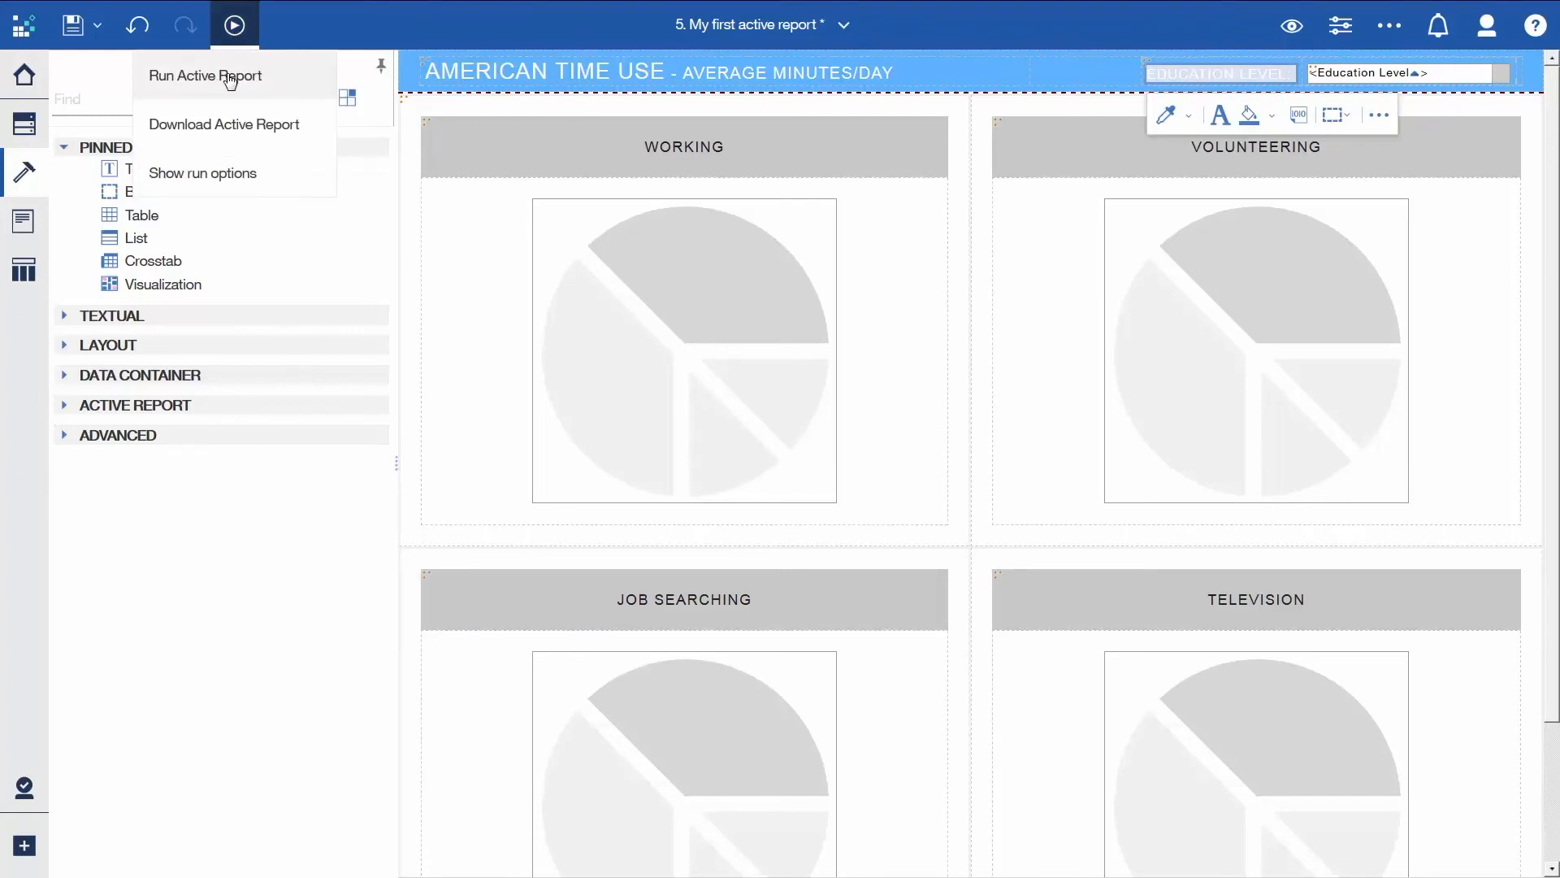
click(204, 76)
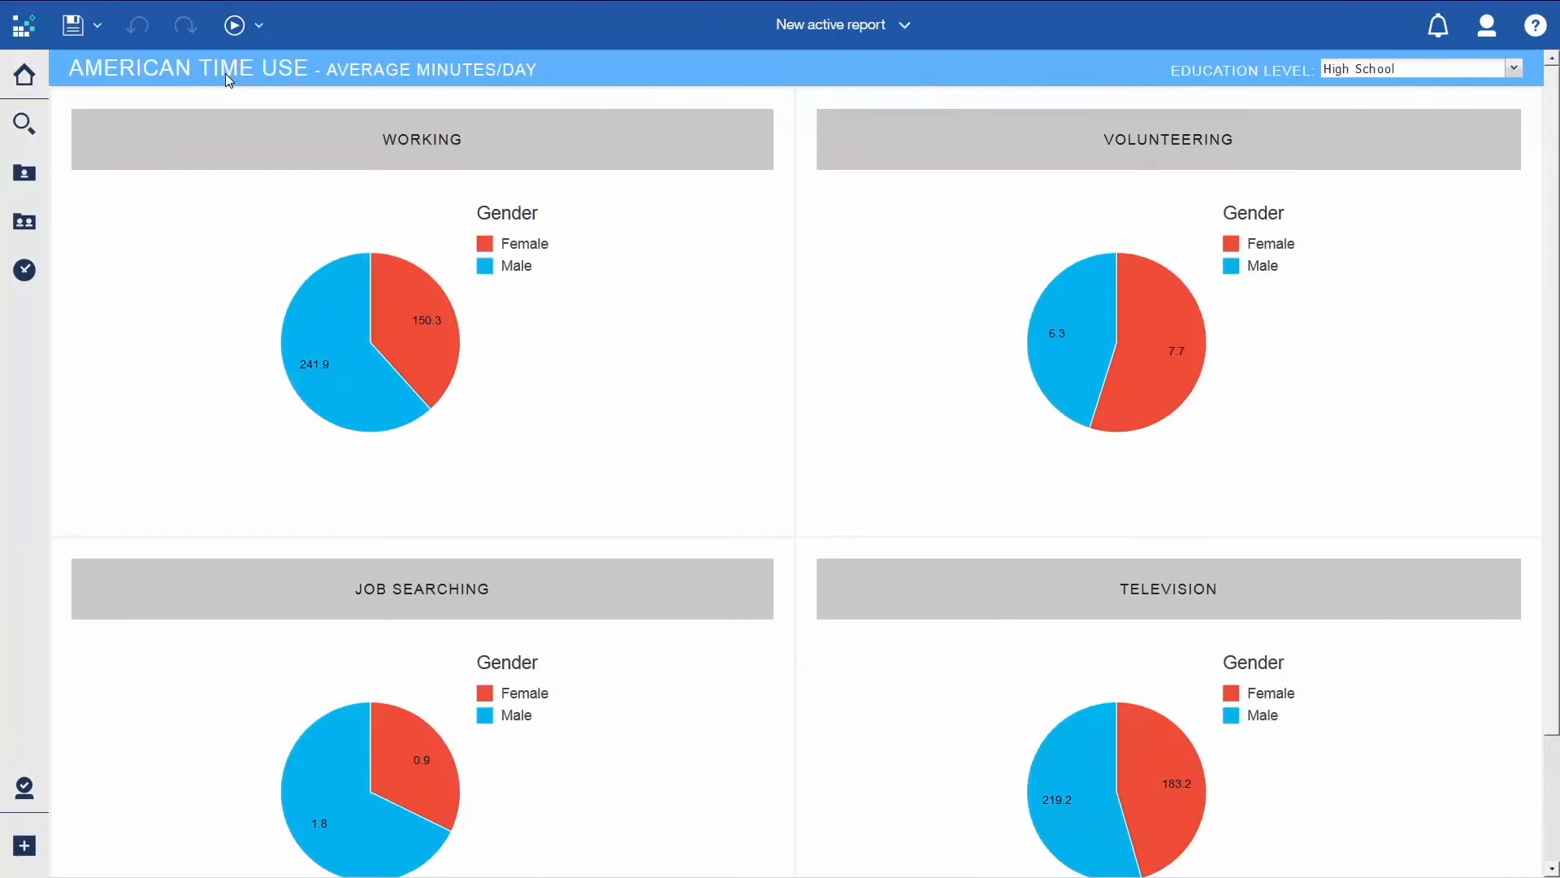
mouse_move(1361, 94)
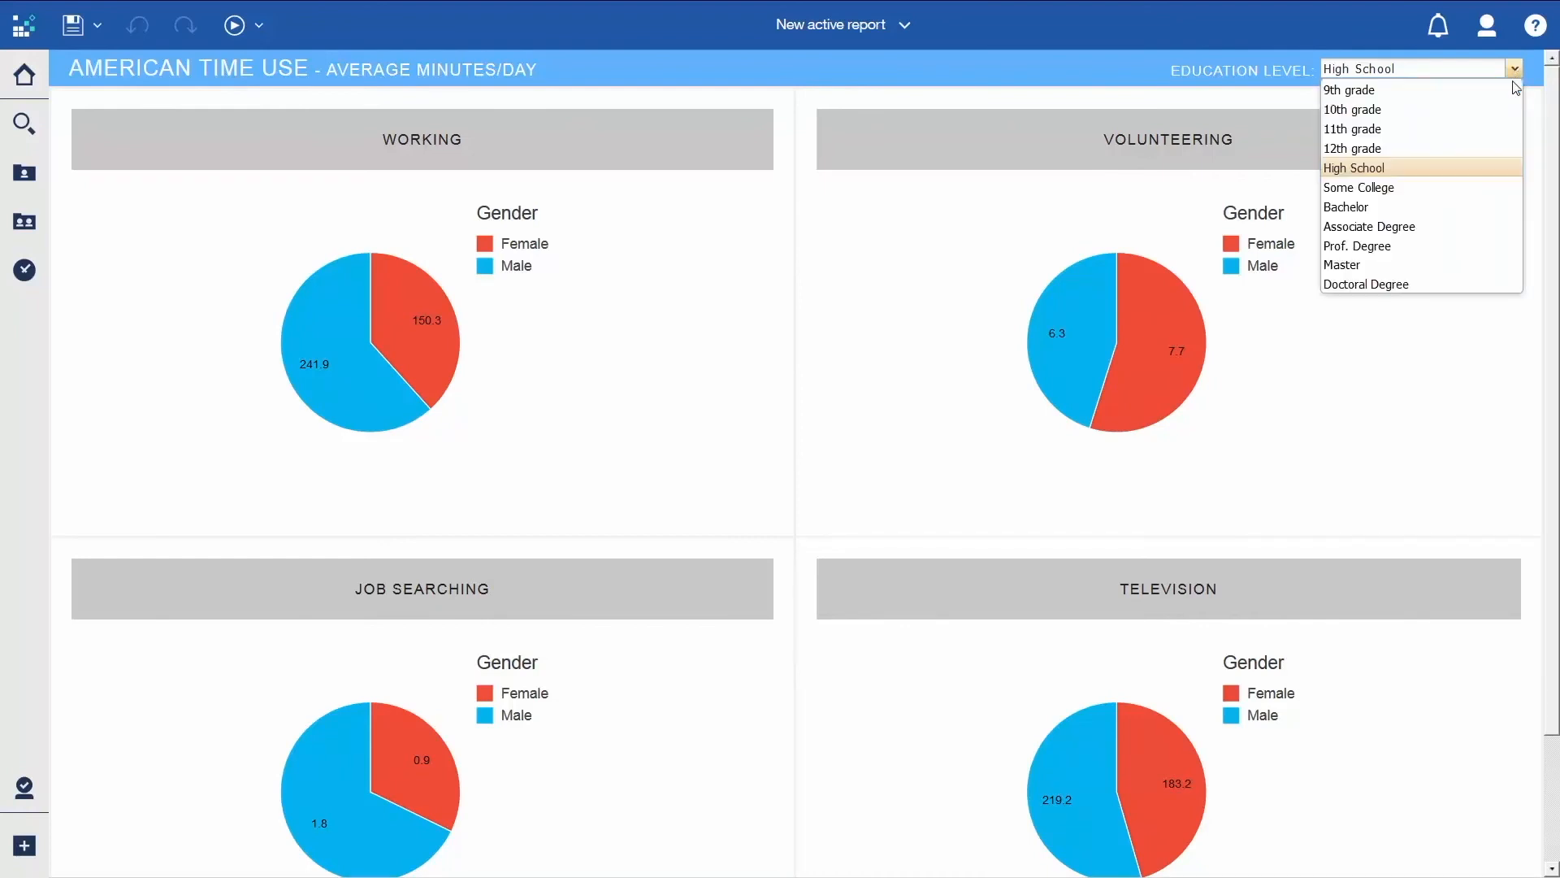
Step: Choose Doctoral Degree in the running report's Education Level drop-down list
click(1366, 284)
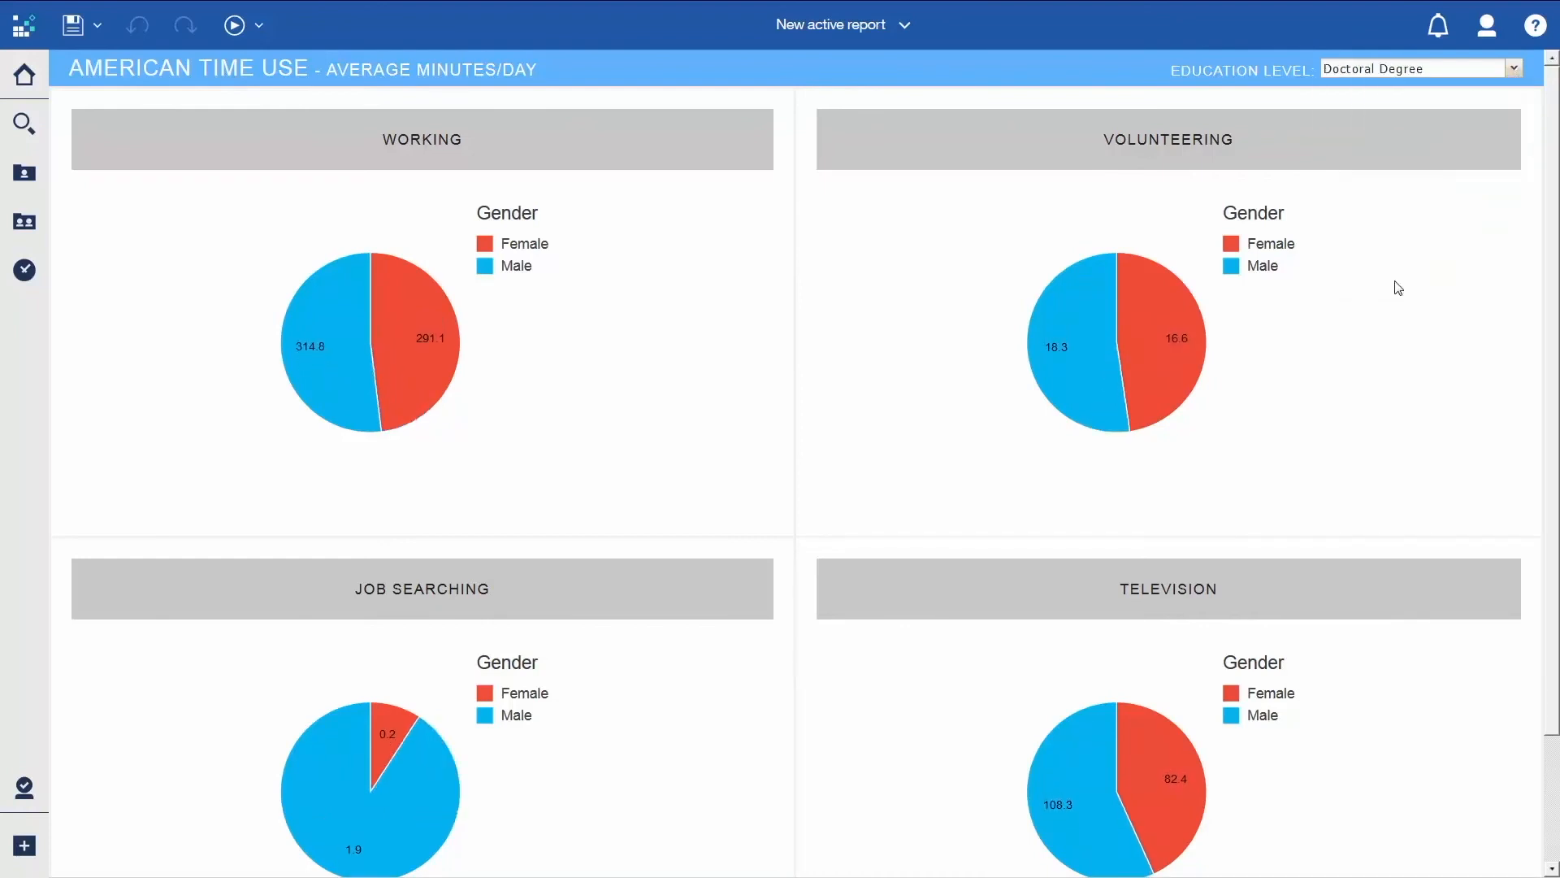